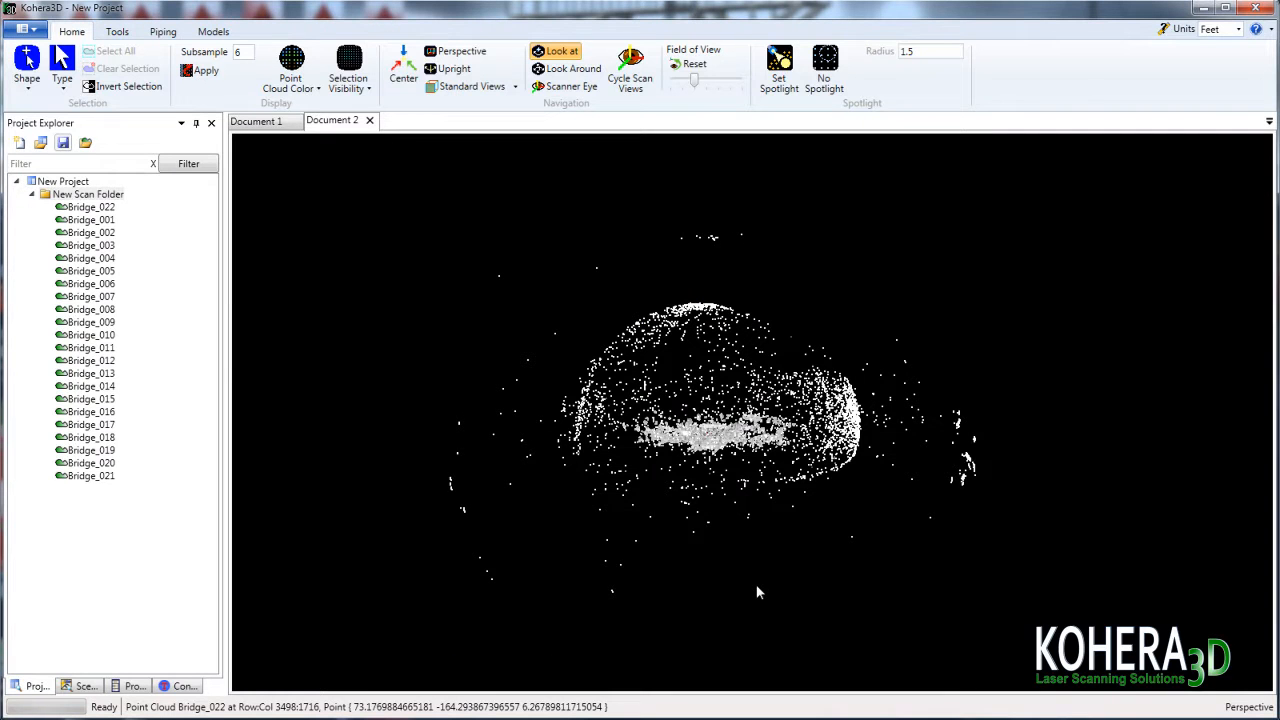
{"action": "mouse_move", "coordinate": [760, 588]}
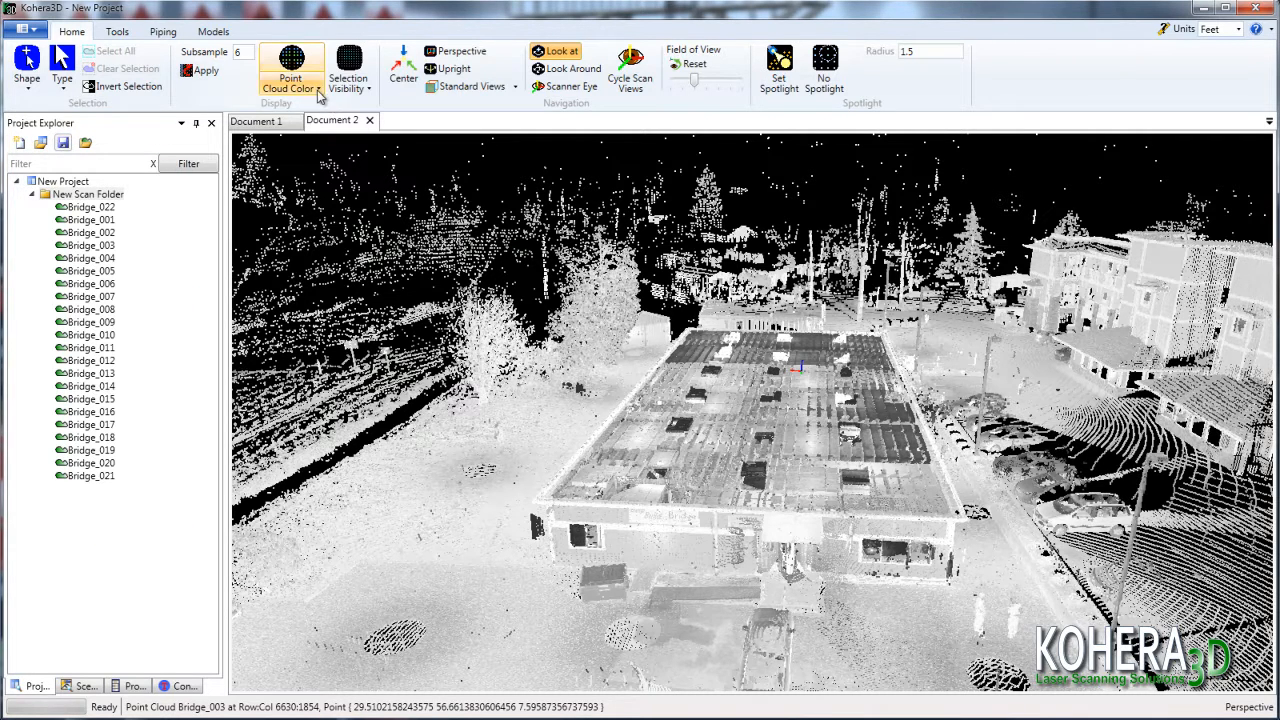
Colour the point cloud by scan, then select every Bridge scan in the Project Explorer for removal
{"action": "left_click", "coordinate": [290, 68]}
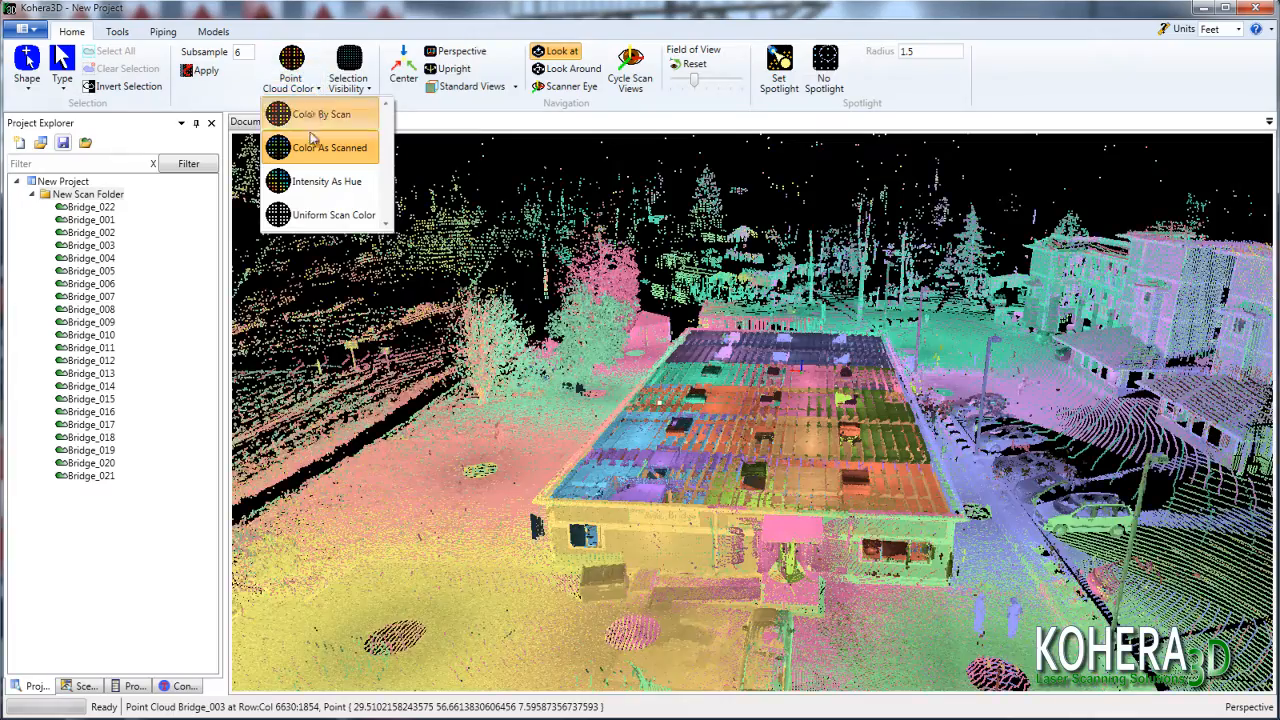
{"action": "left_click", "coordinate": [322, 112]}
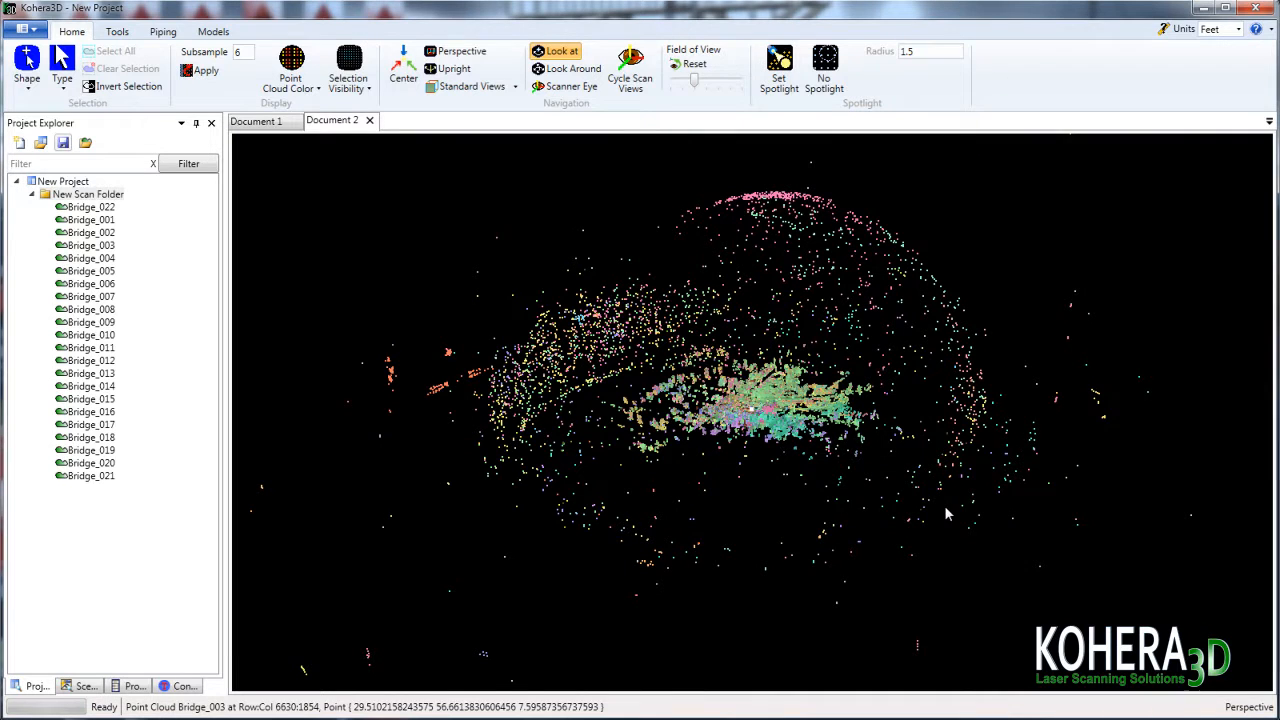
{"action": "left_click", "coordinate": [90, 206]}
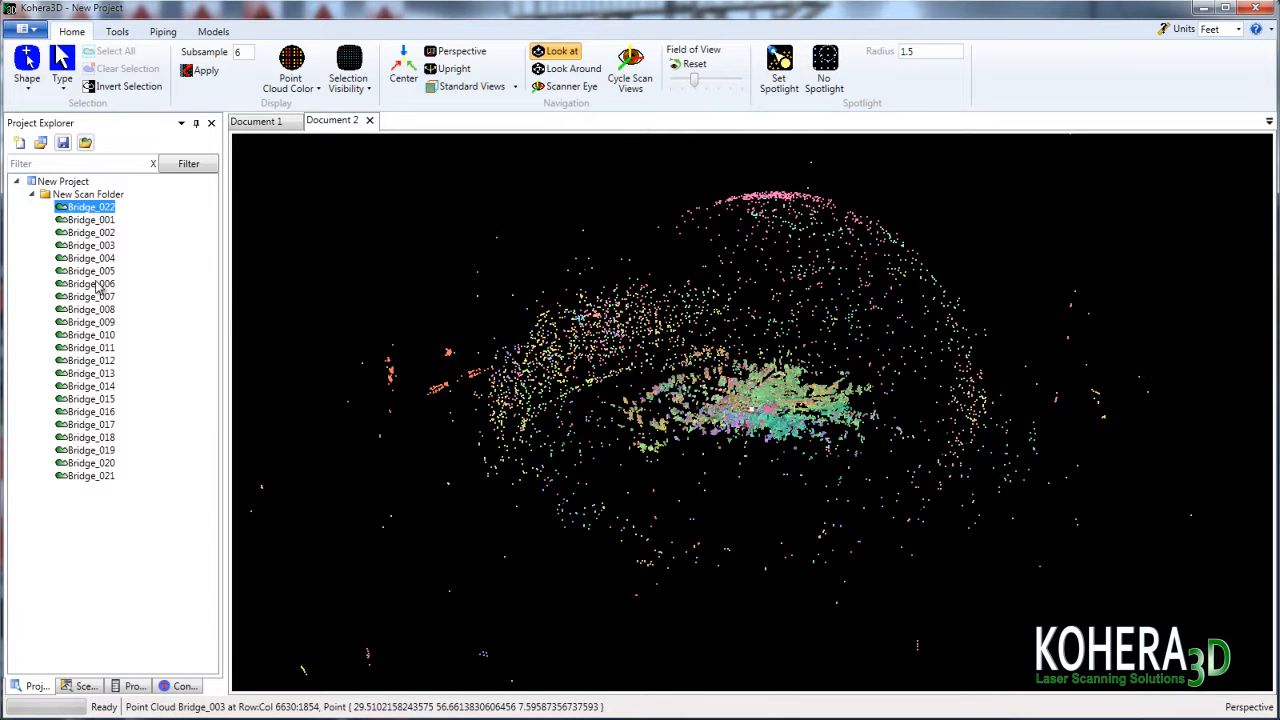
{"action": "left_click", "coordinate": [90, 476]}
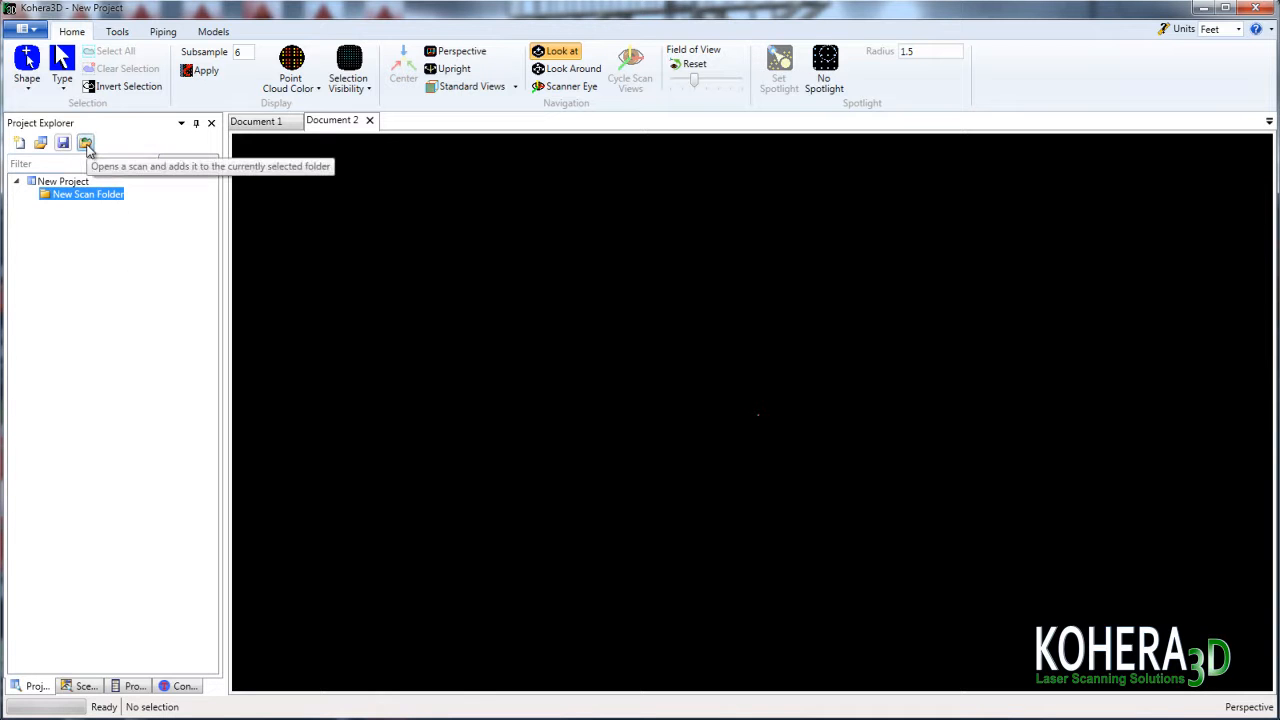
Load the FARO LocalWorkspace.fws project with all points into a new document
{"action": "left_click", "coordinate": [84, 144]}
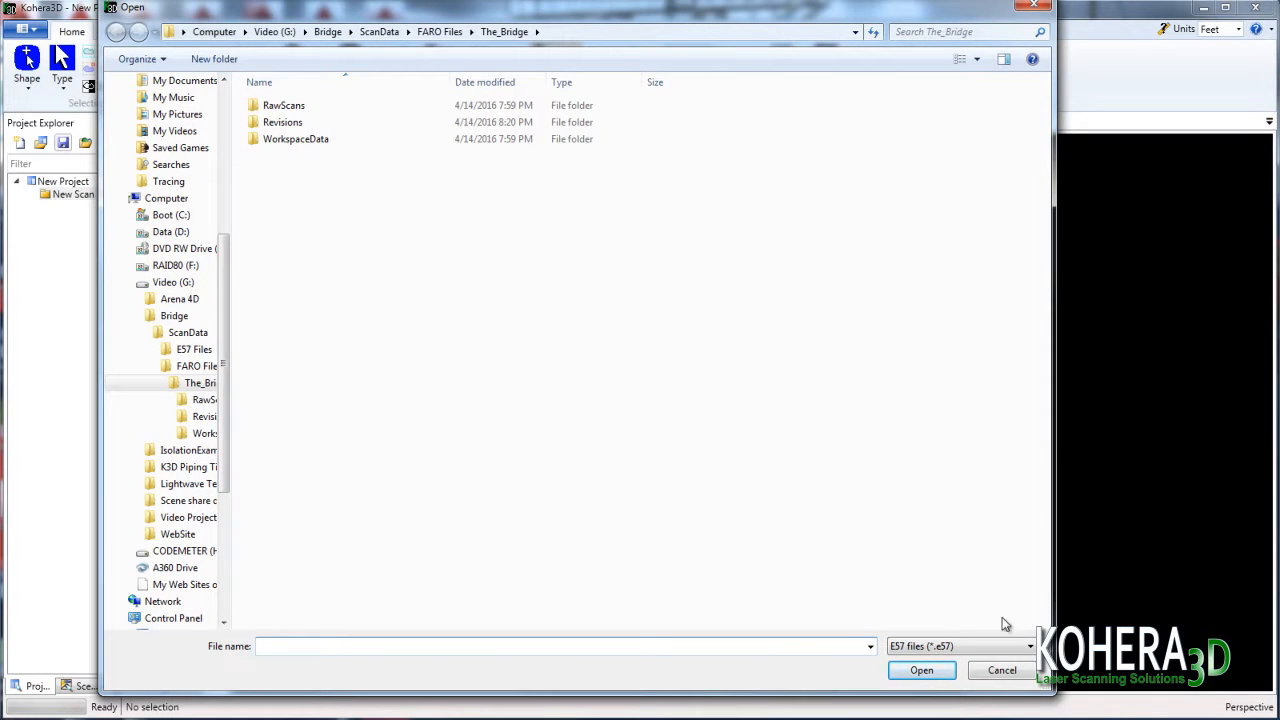
{"action": "left_click", "coordinate": [1028, 646]}
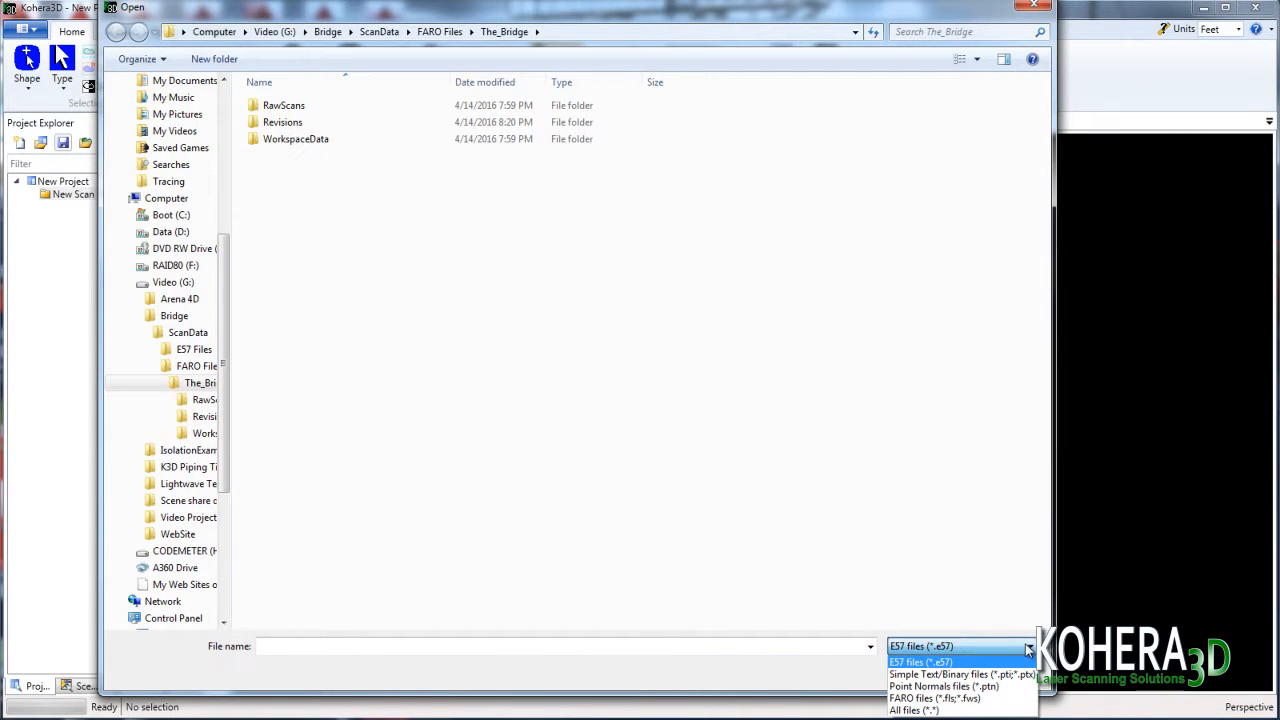
{"action": "left_click", "coordinate": [936, 698]}
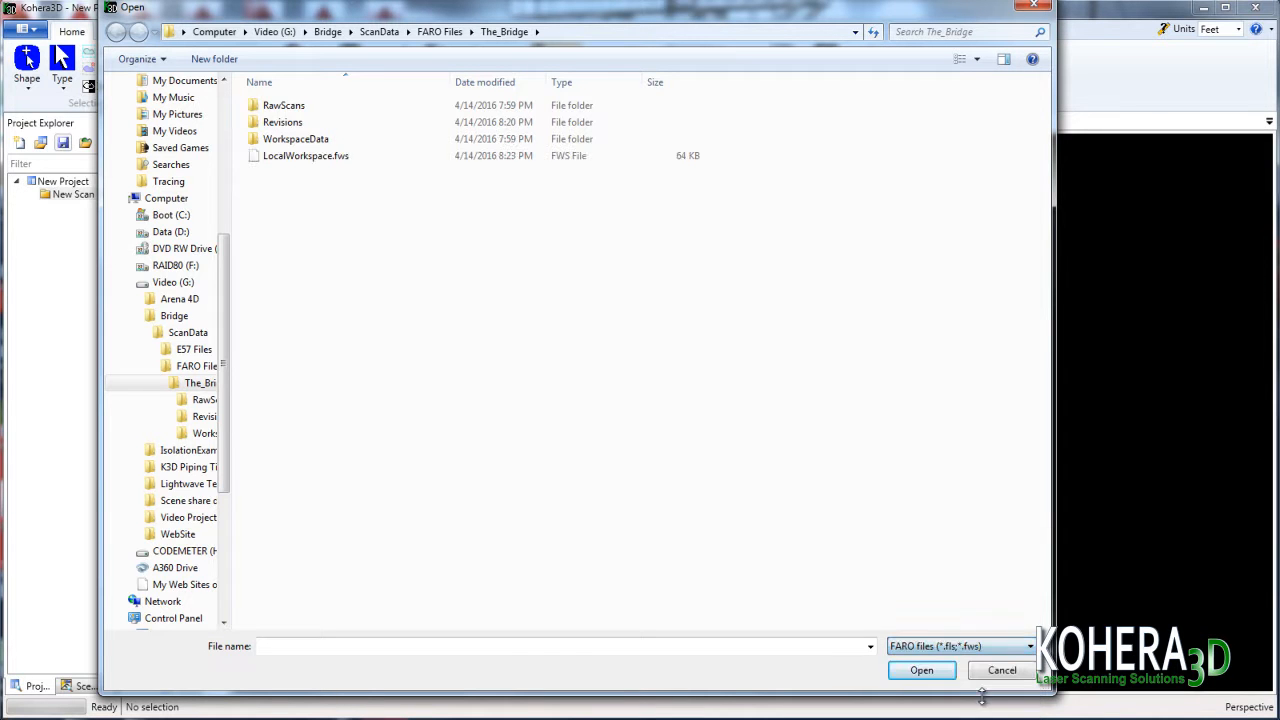
{"action": "left_click", "coordinate": [304, 156]}
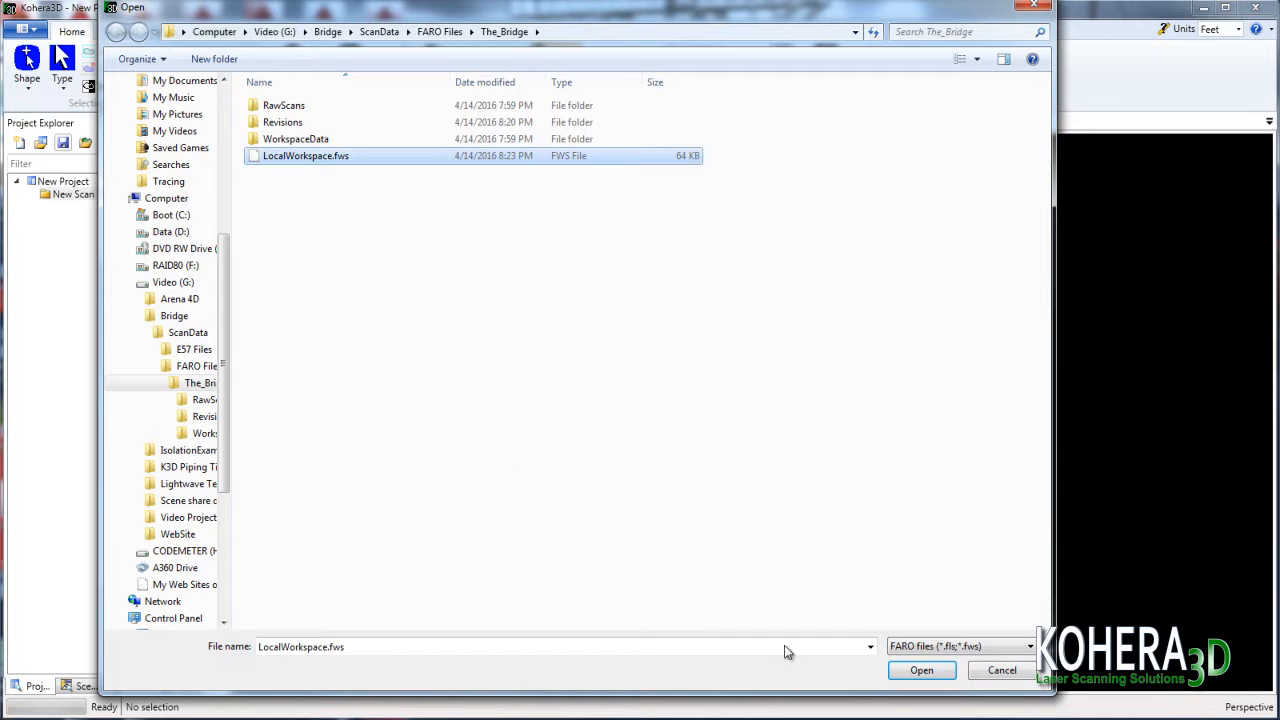
{"action": "left_click", "coordinate": [920, 670]}
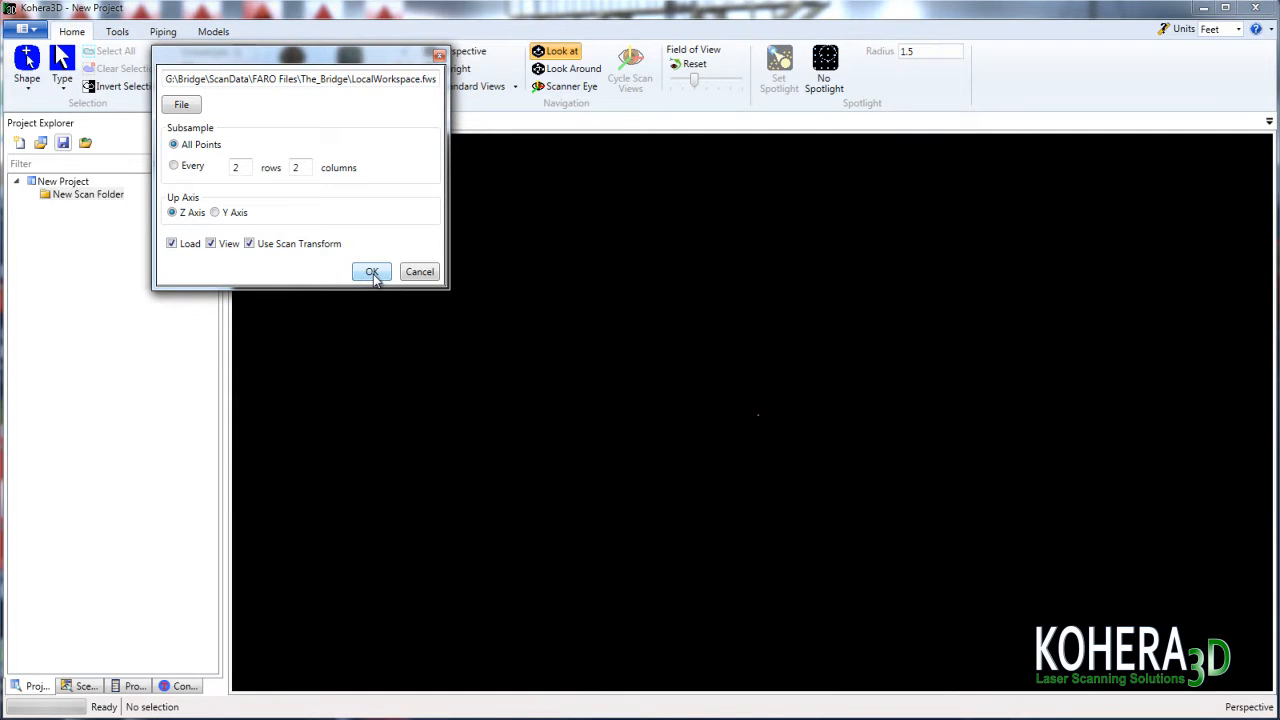
{"action": "left_click", "coordinate": [372, 272]}
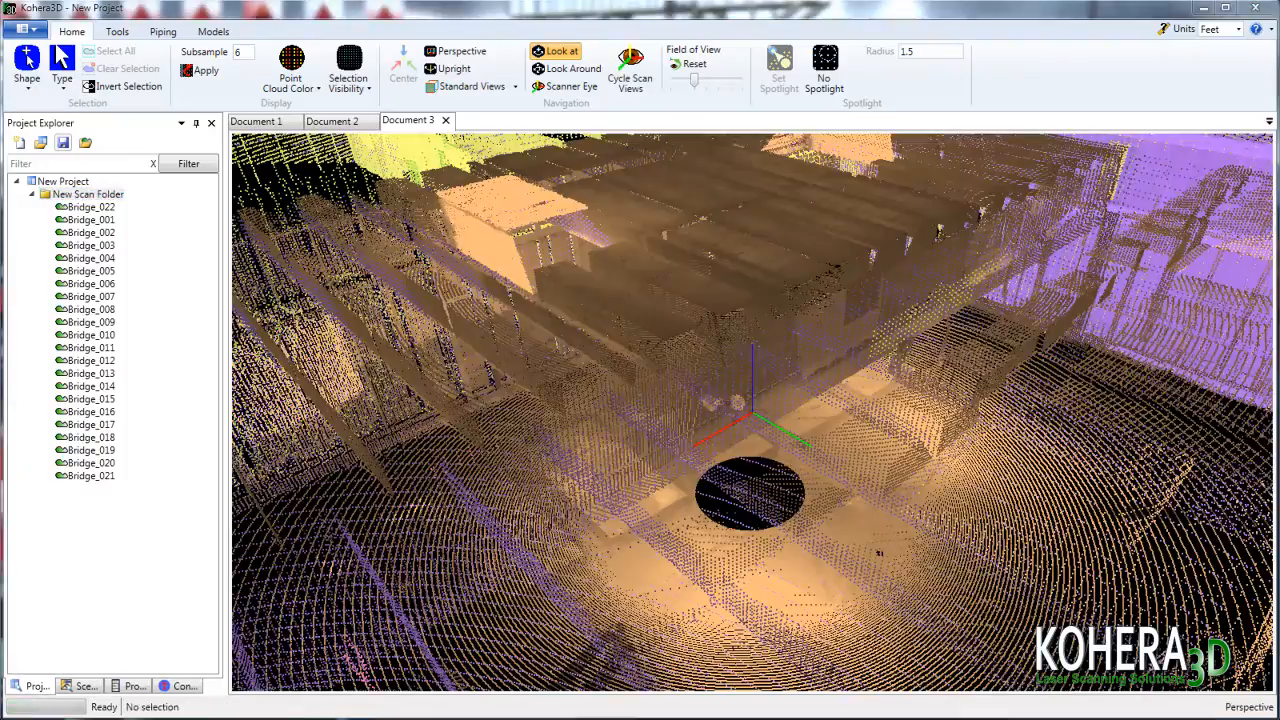
{"action": "mouse_move", "coordinate": [796, 456]}
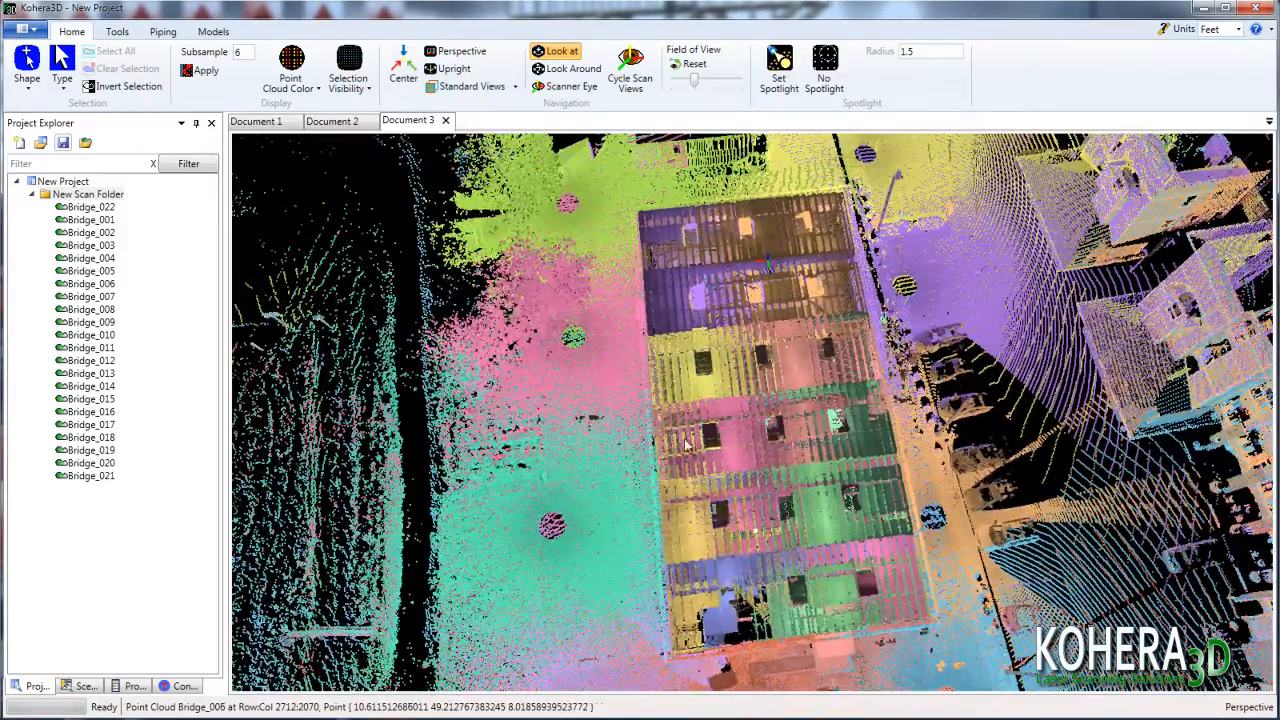
Switch the top view of the coloured bridge cloud from perspective to orthographic projection
{"action": "left_click", "coordinate": [472, 86]}
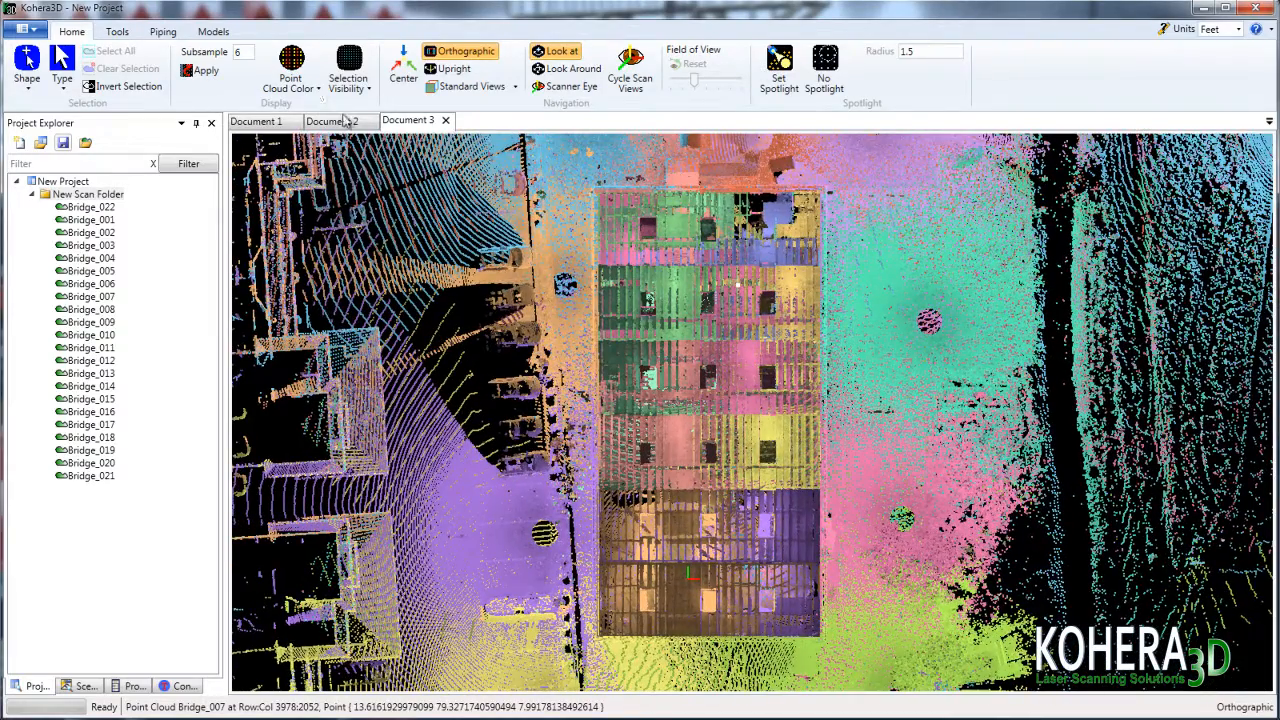
Show the cloud by intensity and box-select the main building's points with the Shape tool
{"action": "left_click", "coordinate": [290, 70]}
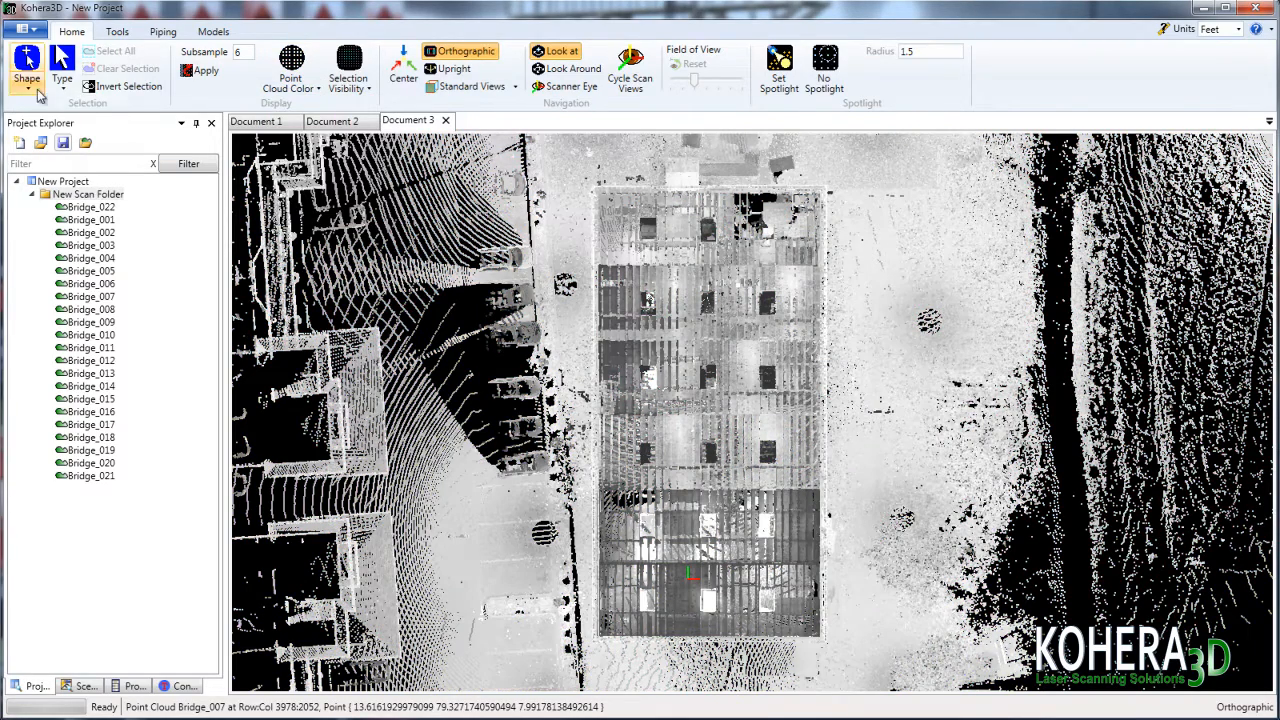
{"action": "left_click", "coordinate": [26, 68]}
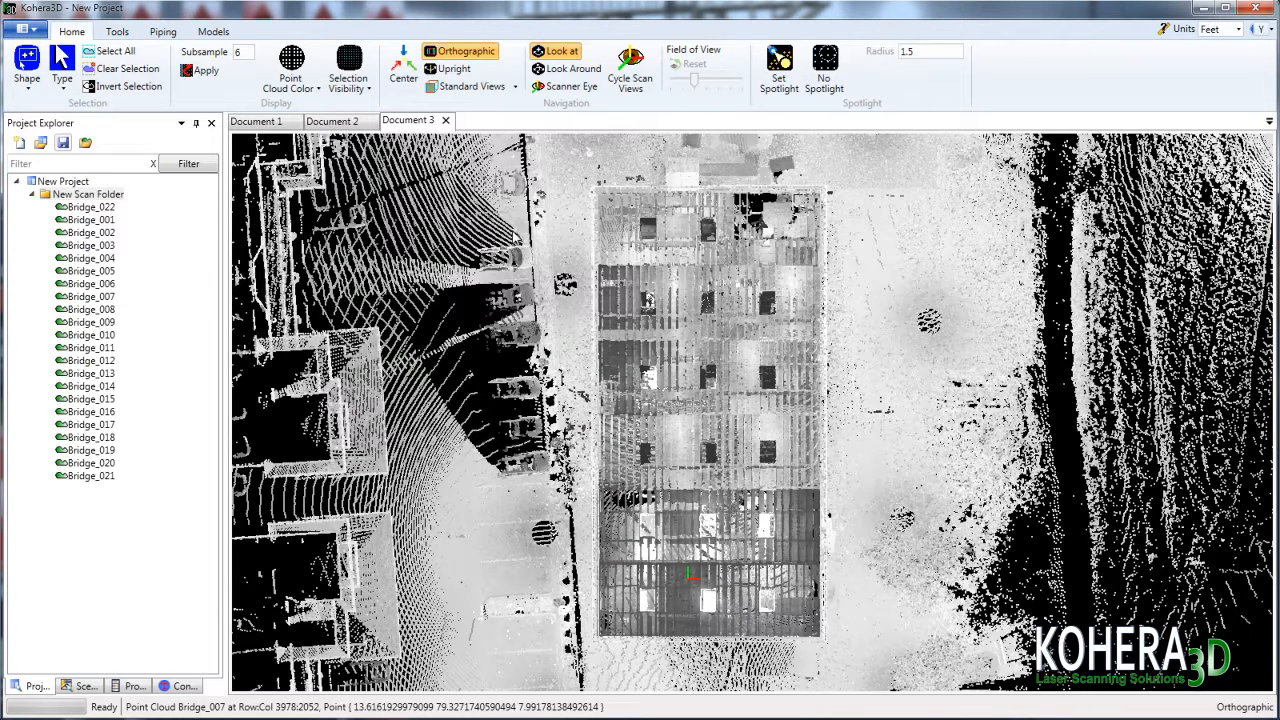
{"action": "mouse_move", "coordinate": [576, 184]}
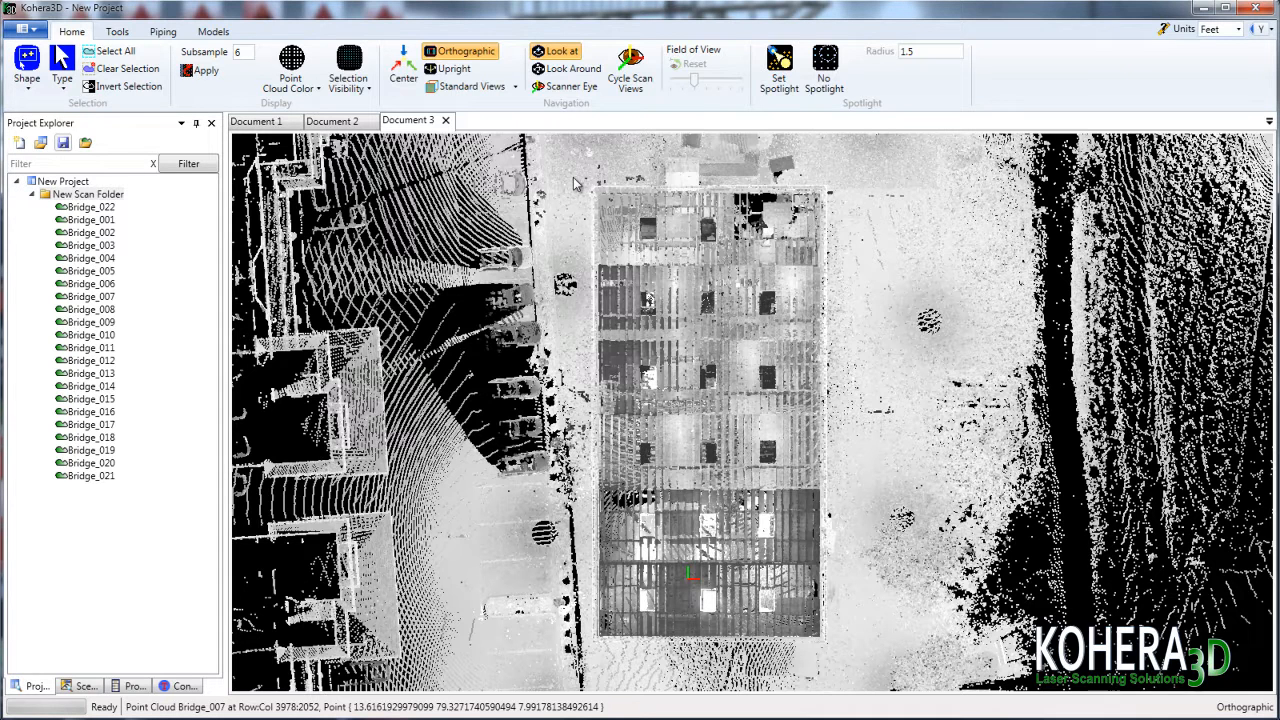
{"action": "left_click_drag", "start_coordinate": [576, 178], "coordinate": [830, 648]}
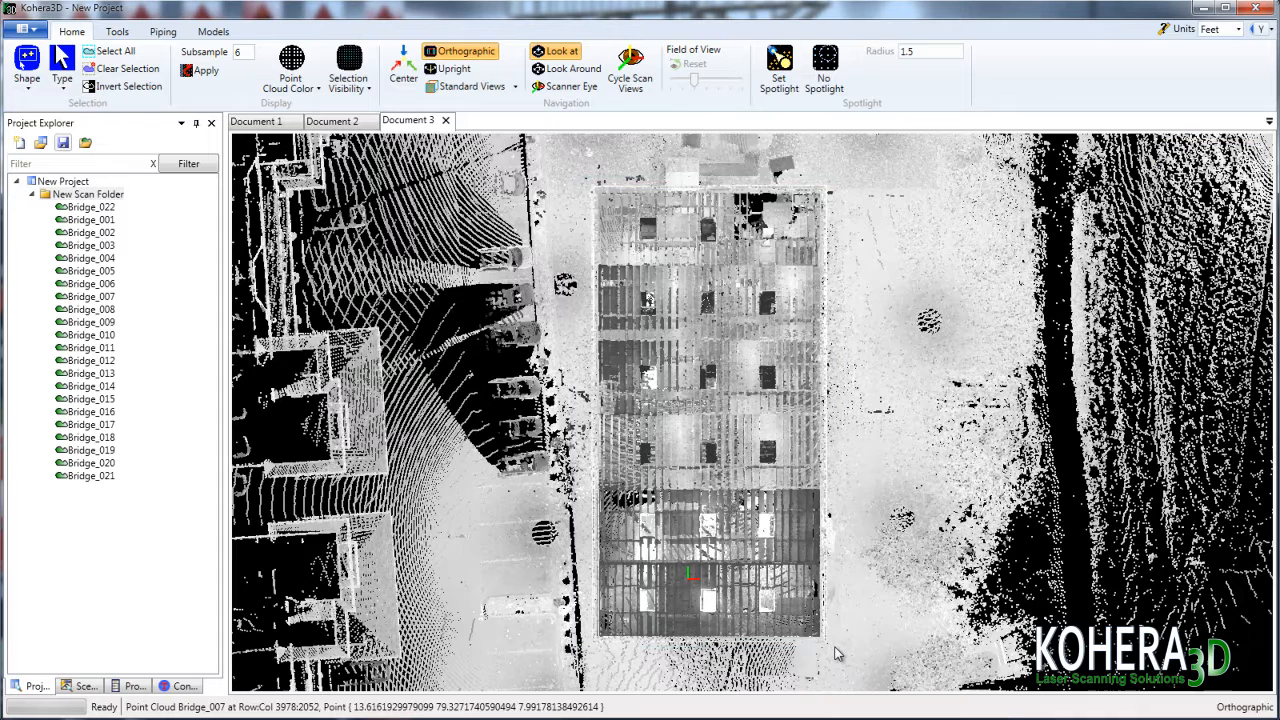
{"action": "mouse_move", "coordinate": [848, 604]}
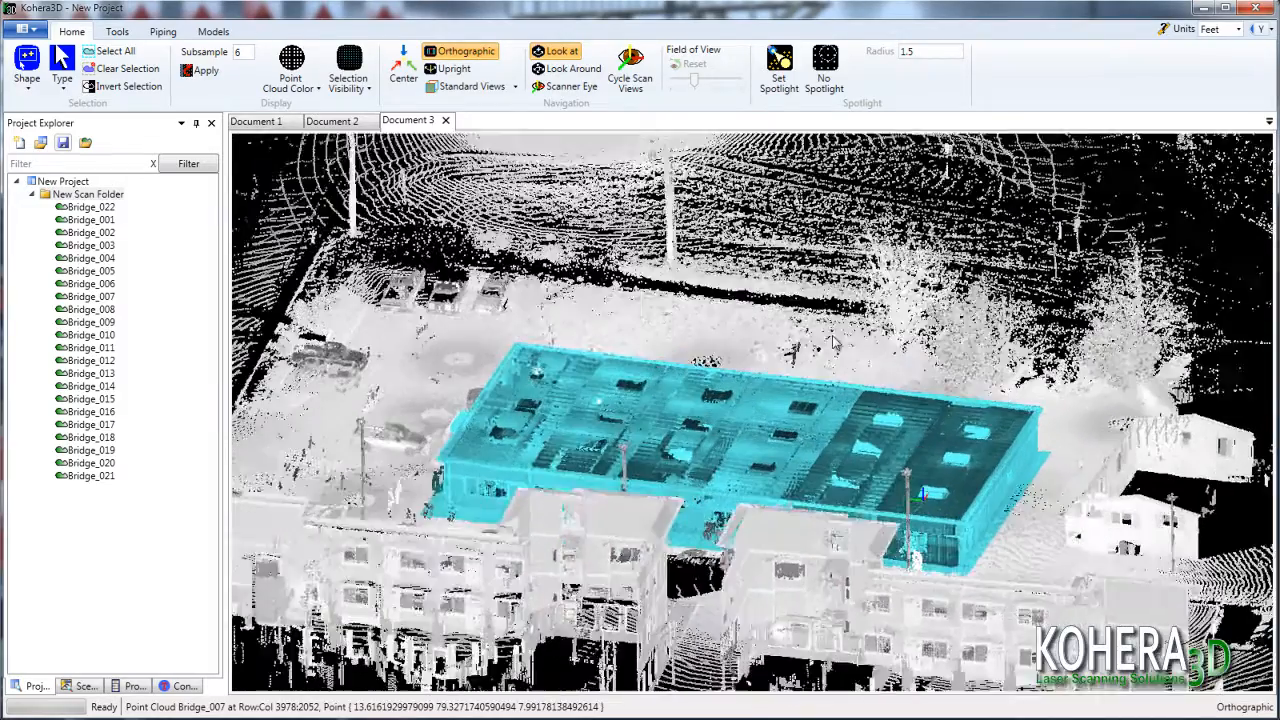
{"action": "left_click", "coordinate": [26, 64]}
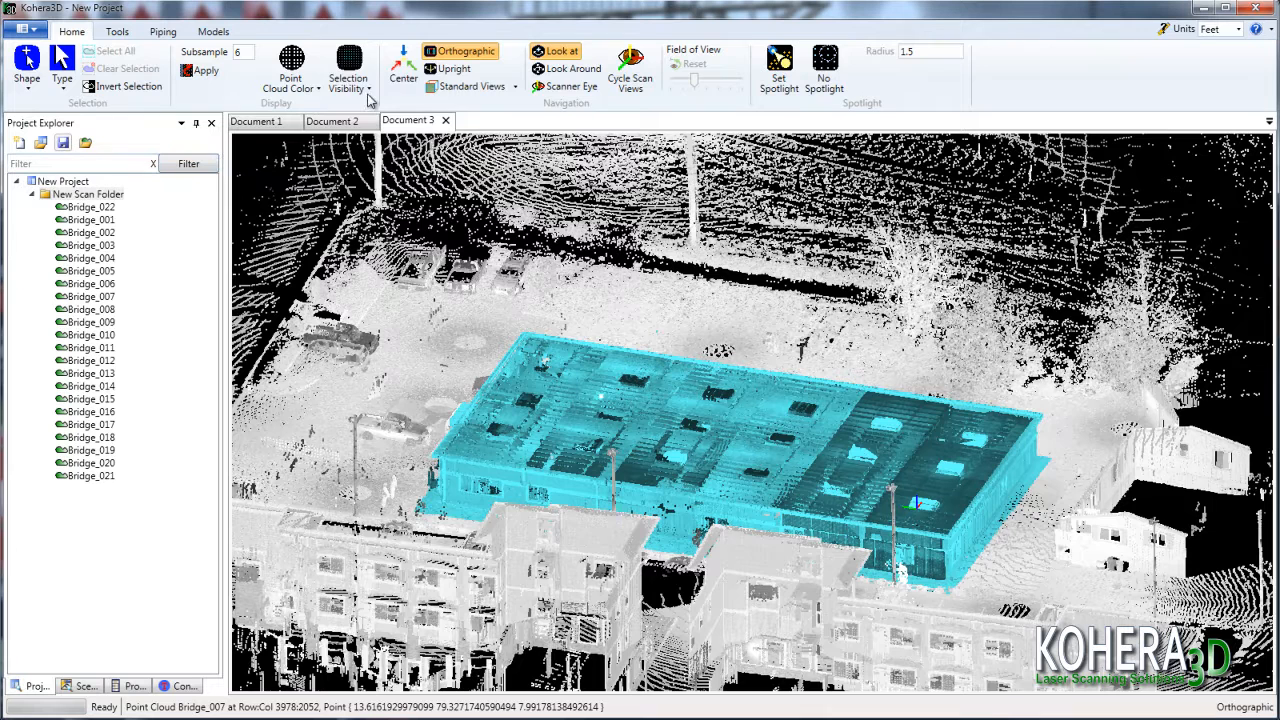
Hide everything except the selected building and inspect its side wall and corner
{"action": "left_click", "coordinate": [348, 70]}
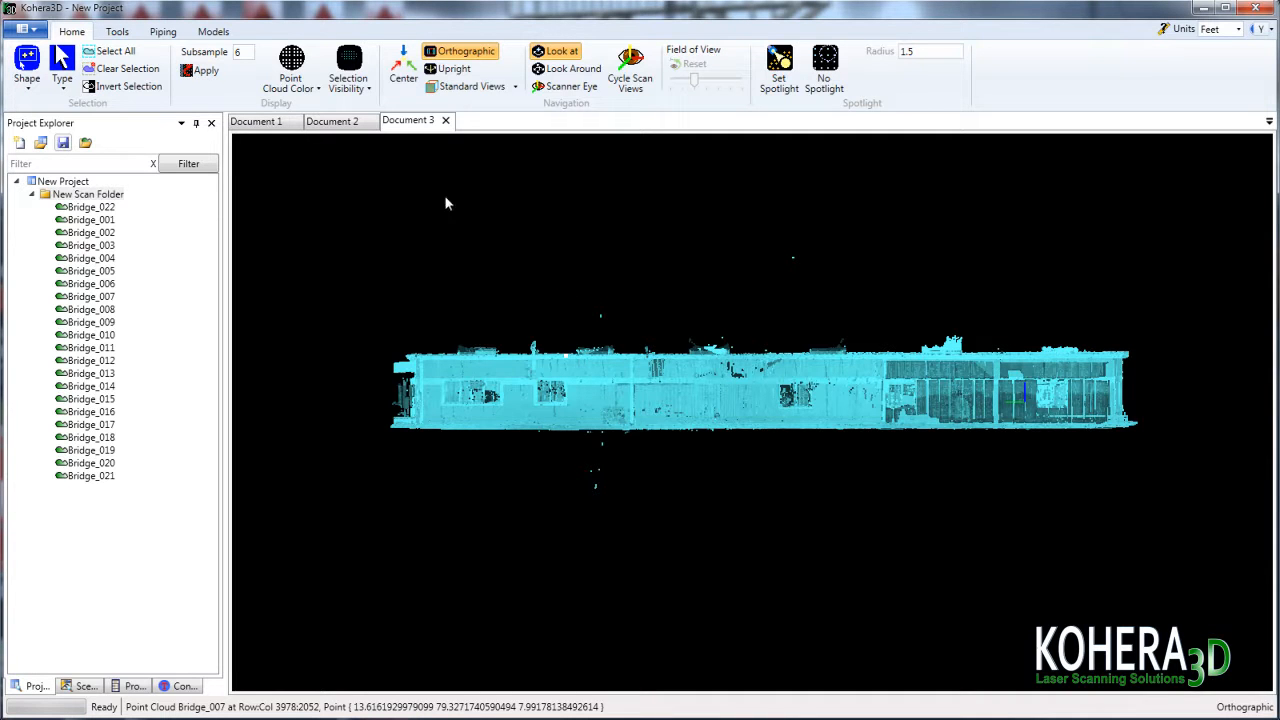
{"action": "left_click_drag", "start_coordinate": [420, 178], "coordinate": [870, 348]}
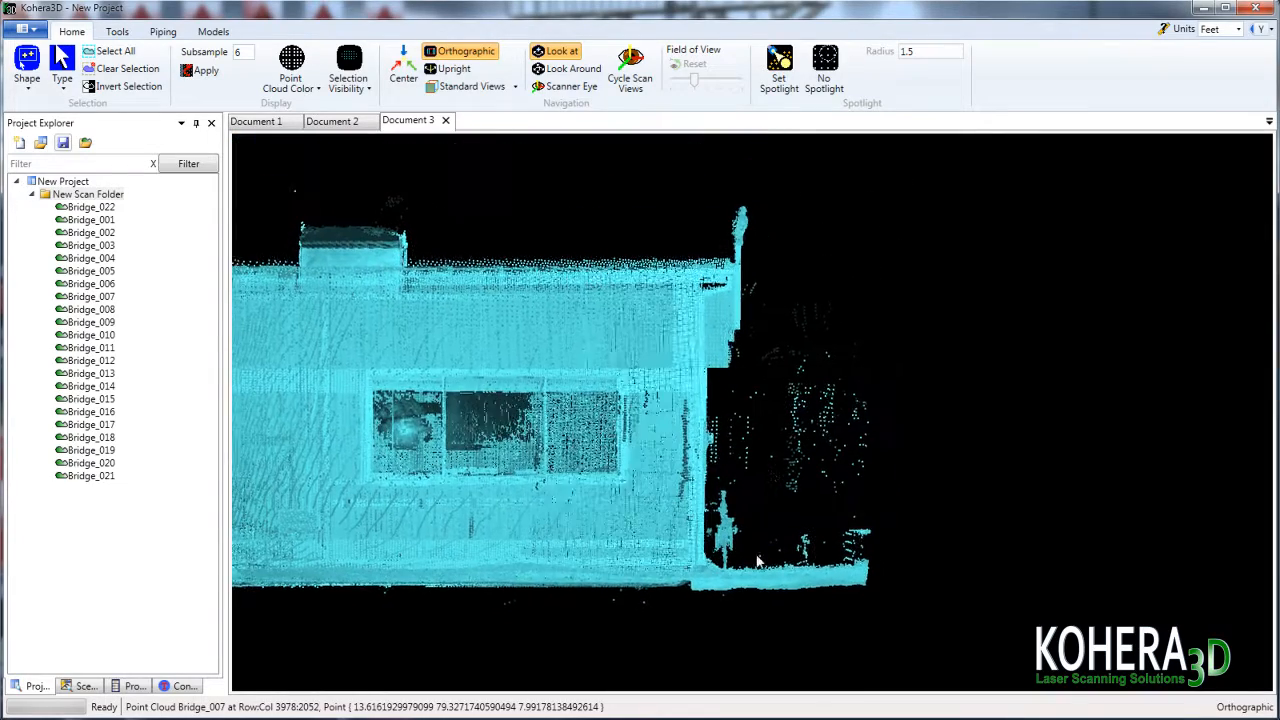
{"action": "left_click_drag", "start_coordinate": [748, 264], "coordinate": [878, 508]}
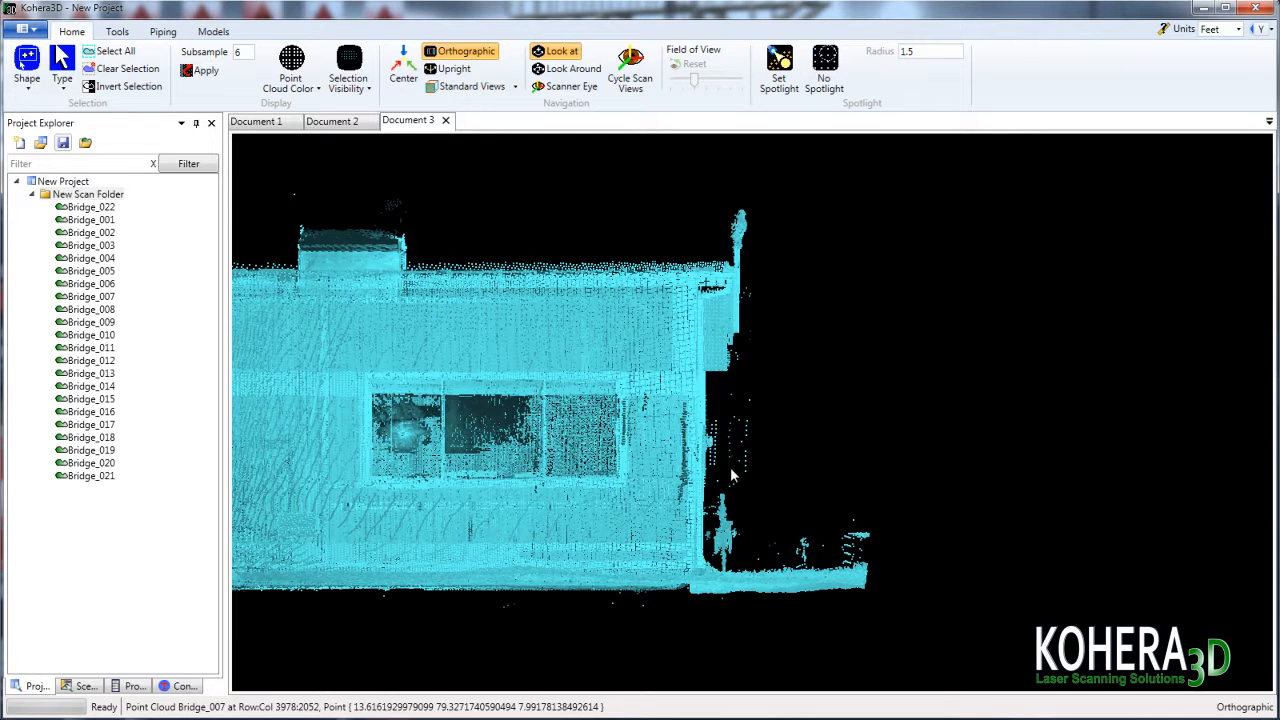
{"action": "left_click_drag", "start_coordinate": [716, 388], "coordinate": [760, 478]}
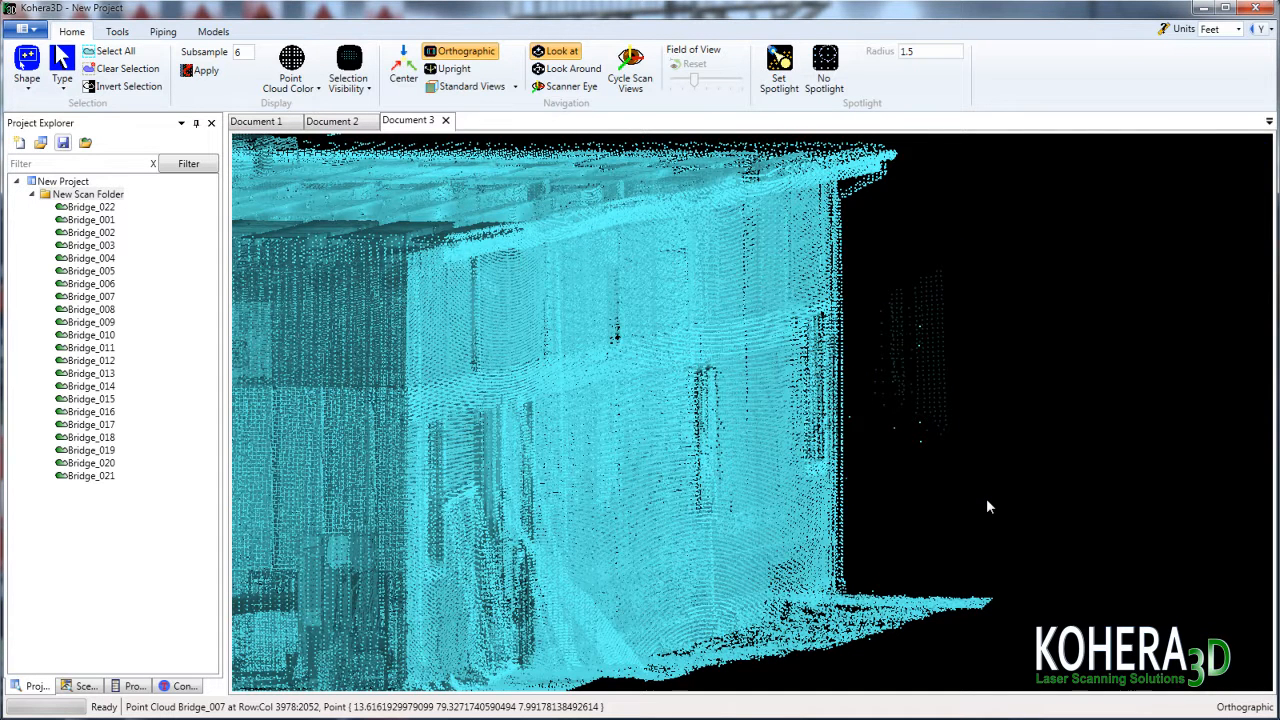
Check the selection shape list and bring up the Batch Point Cloud Export window
{"action": "left_click", "coordinate": [28, 78]}
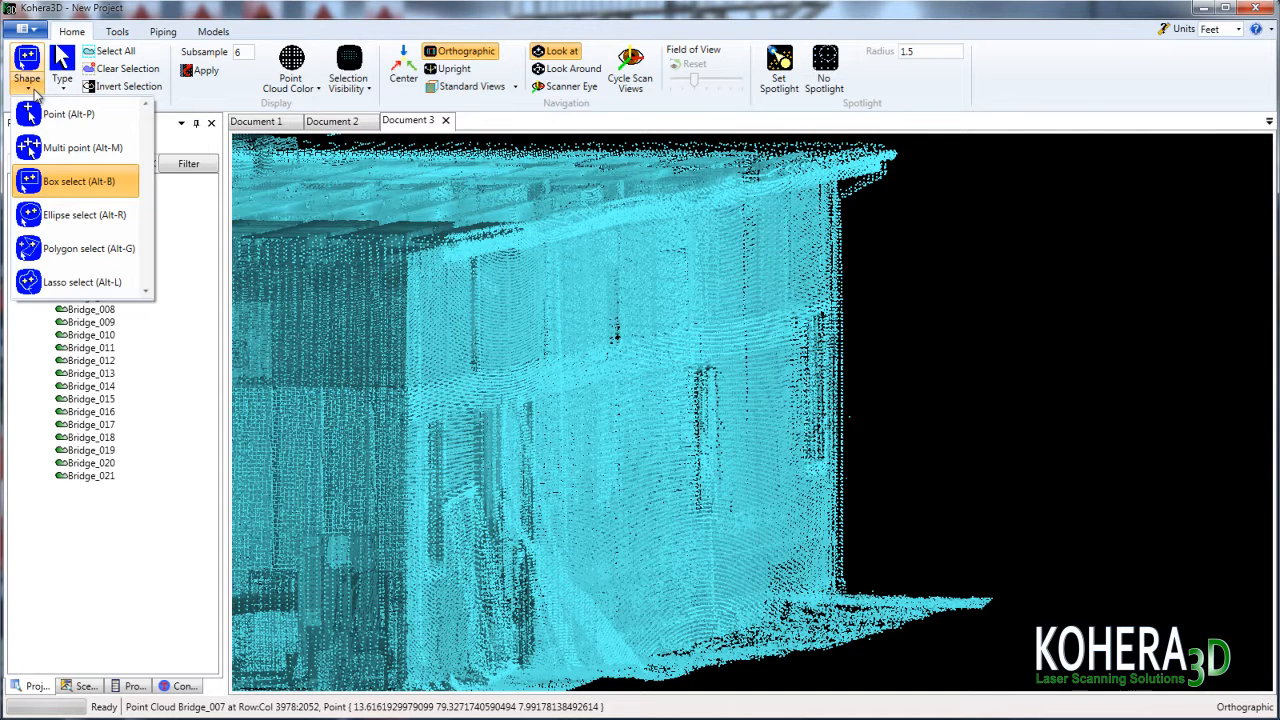
{"action": "mouse_move", "coordinate": [80, 248]}
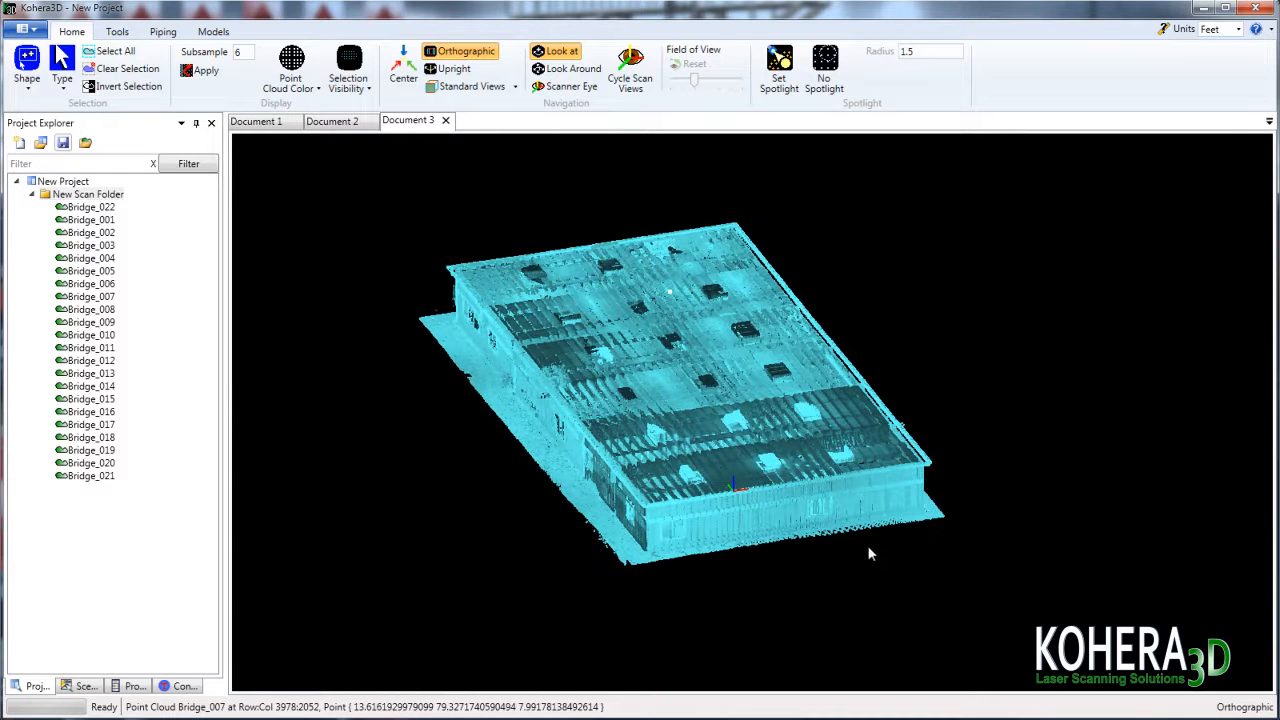
{"action": "left_click", "coordinate": [26, 78]}
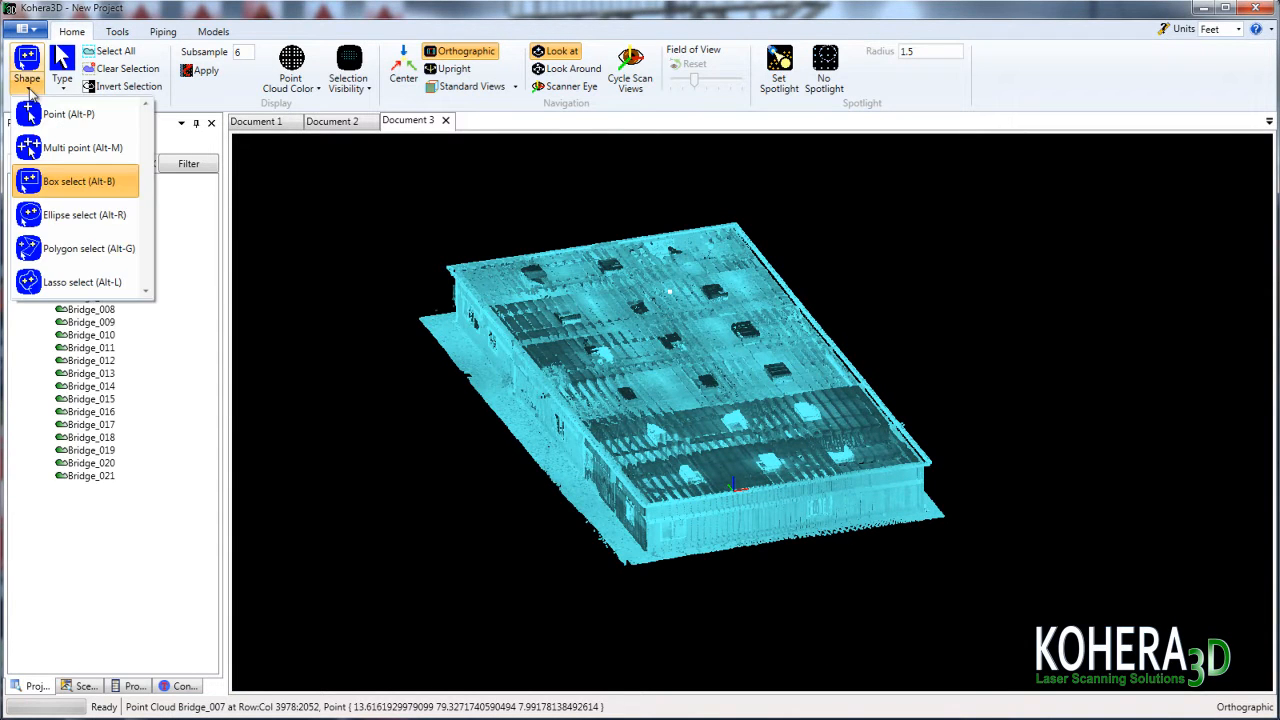
{"action": "left_click", "coordinate": [684, 400]}
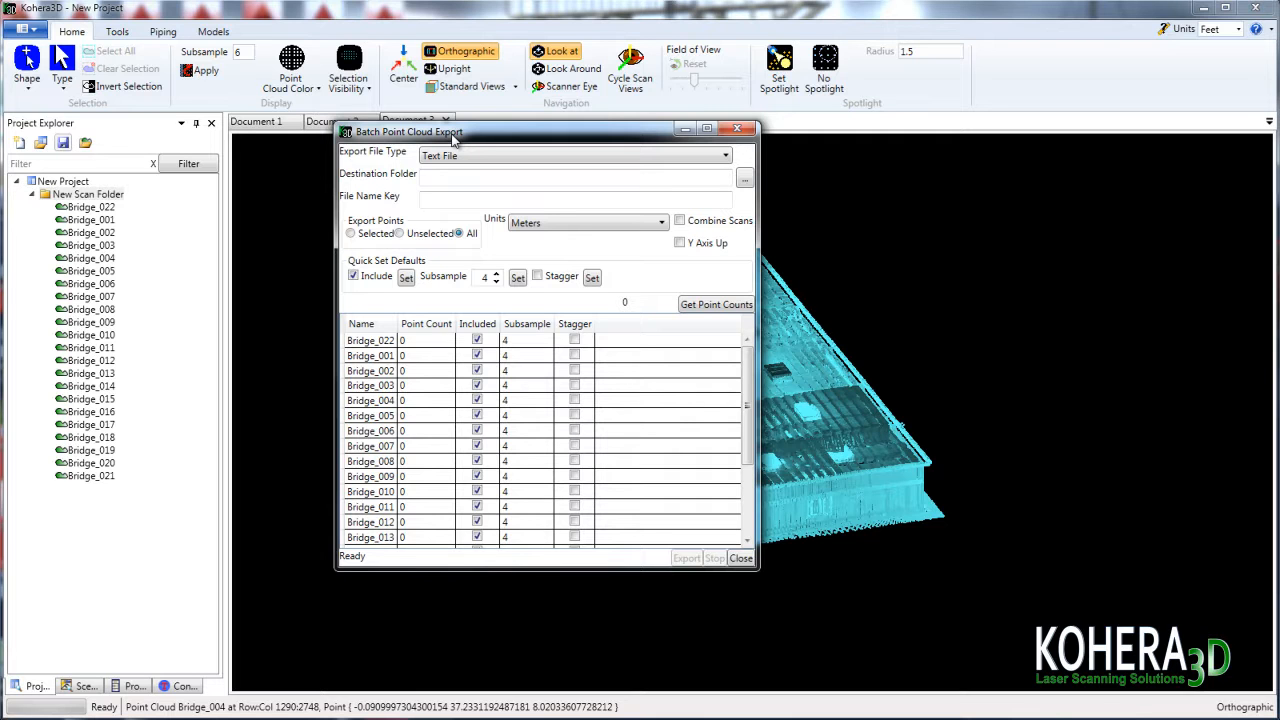
Set the batch export to E57 file format with only the selected points exported
{"action": "left_click", "coordinate": [724, 156]}
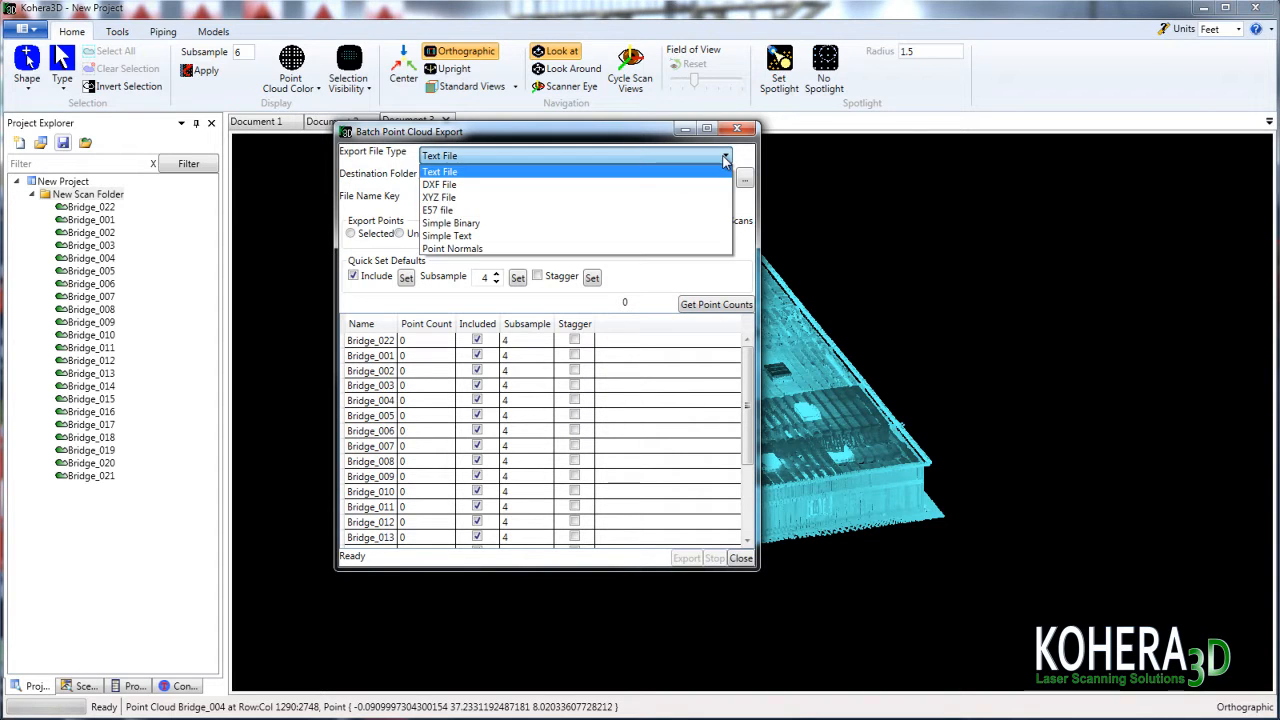
{"action": "mouse_move", "coordinate": [458, 210]}
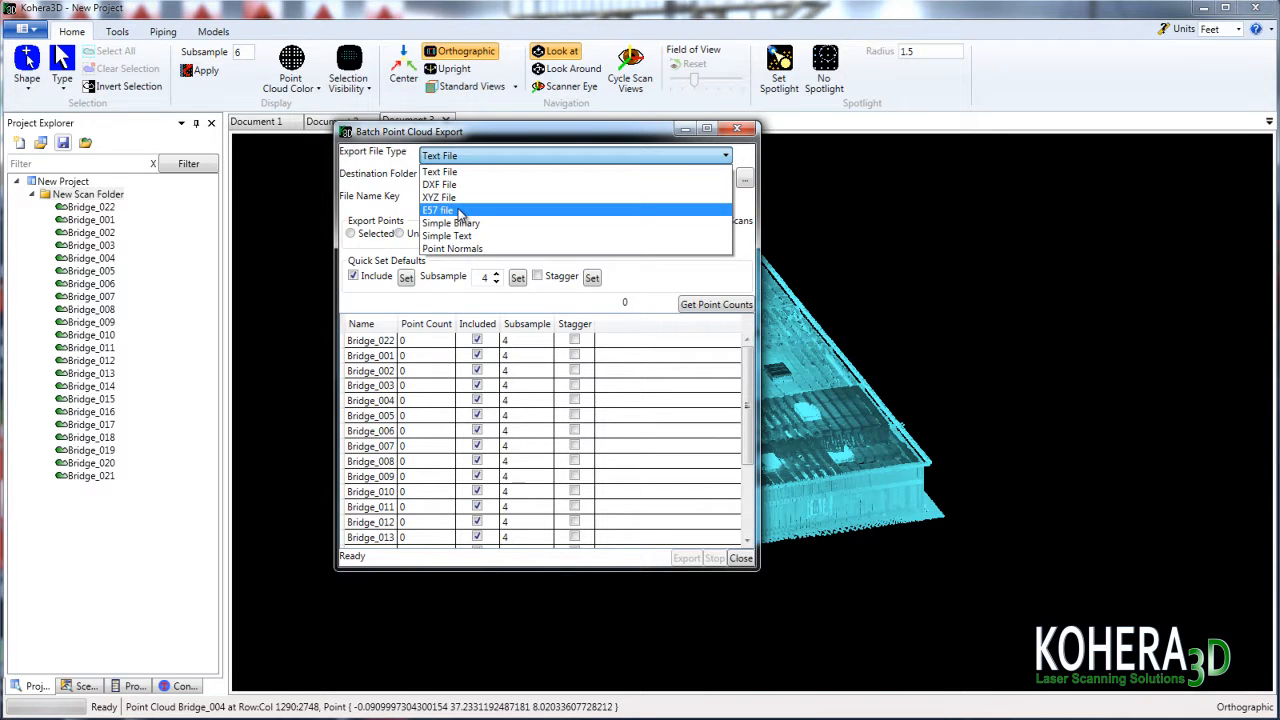
{"action": "left_click", "coordinate": [438, 210]}
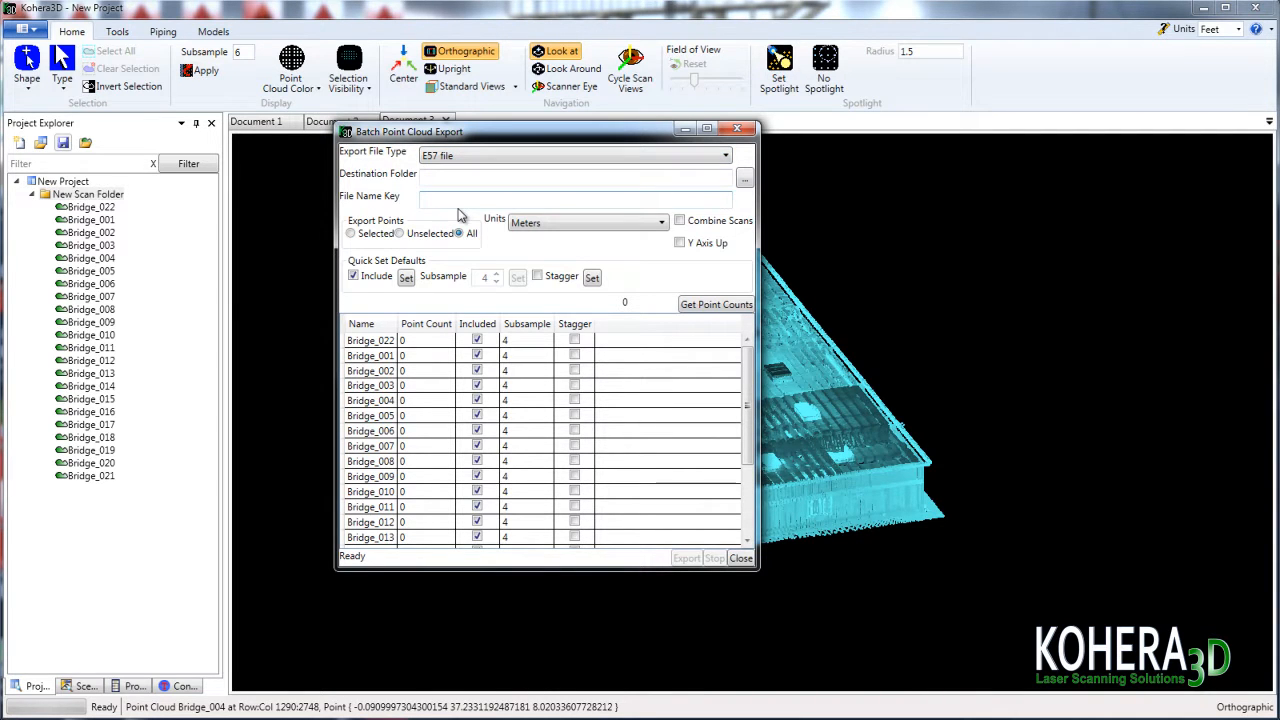
{"action": "left_click", "coordinate": [350, 232]}
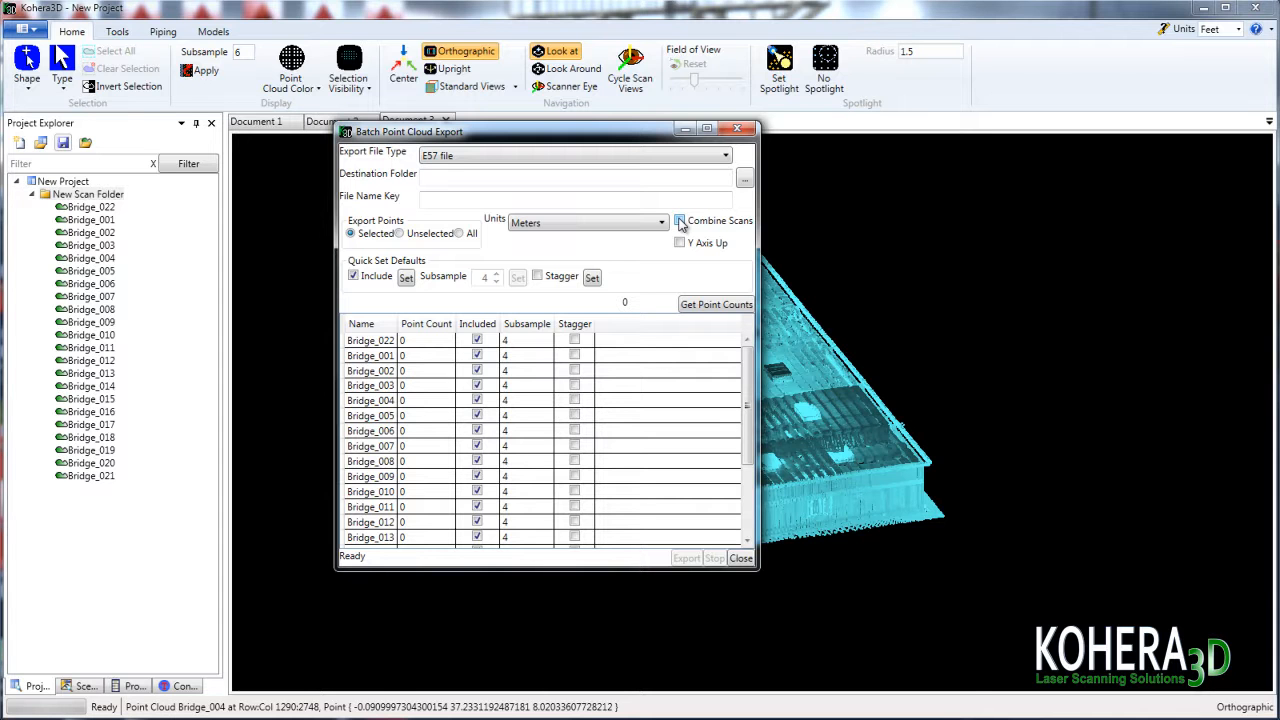
Target the G:\Bridge\ScanData\E57 Files folder and use _C as the file name key
{"action": "left_click", "coordinate": [744, 178]}
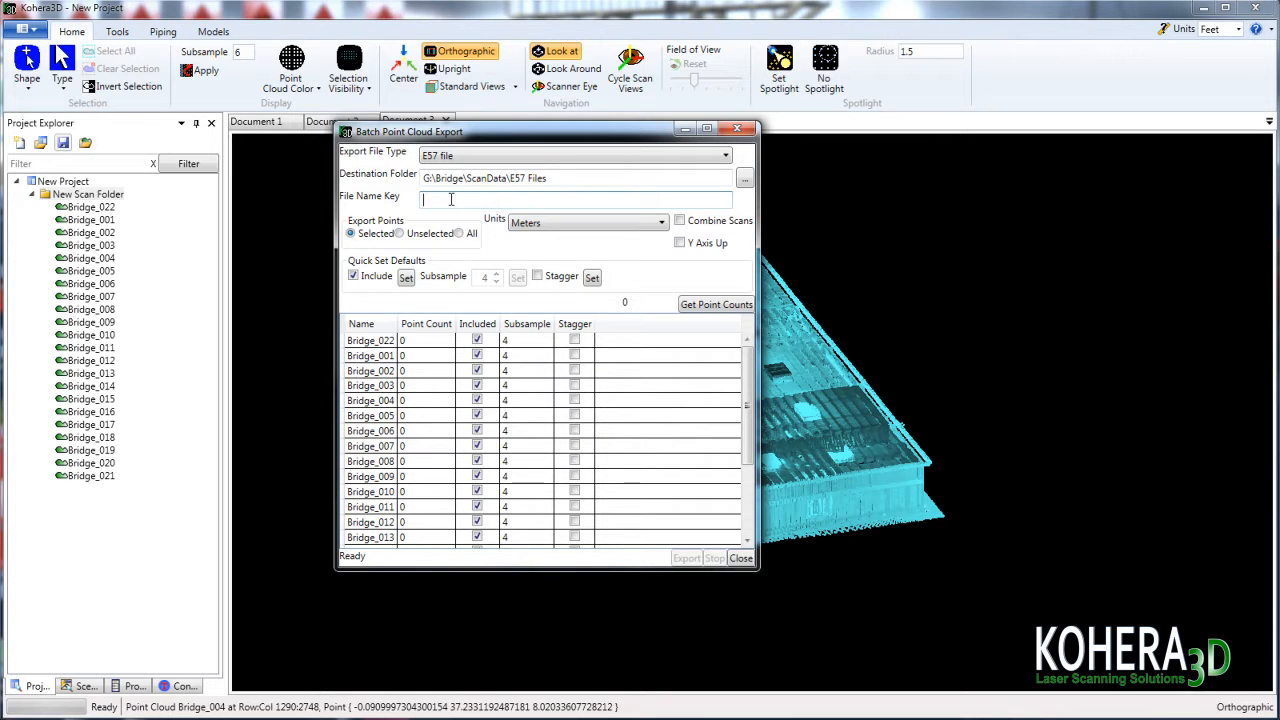
{"action": "type", "text": "c"}
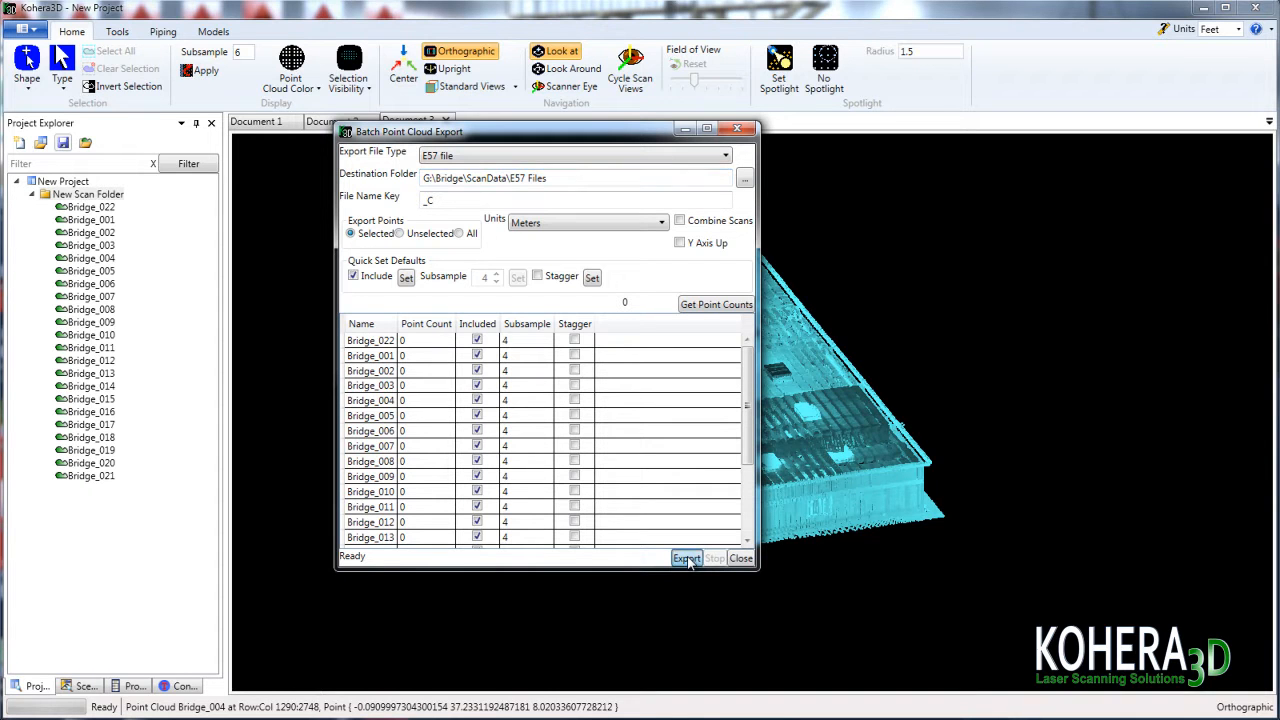
Run the batch export of all Bridge scans and close the window once every row completes
{"action": "left_click", "coordinate": [686, 558]}
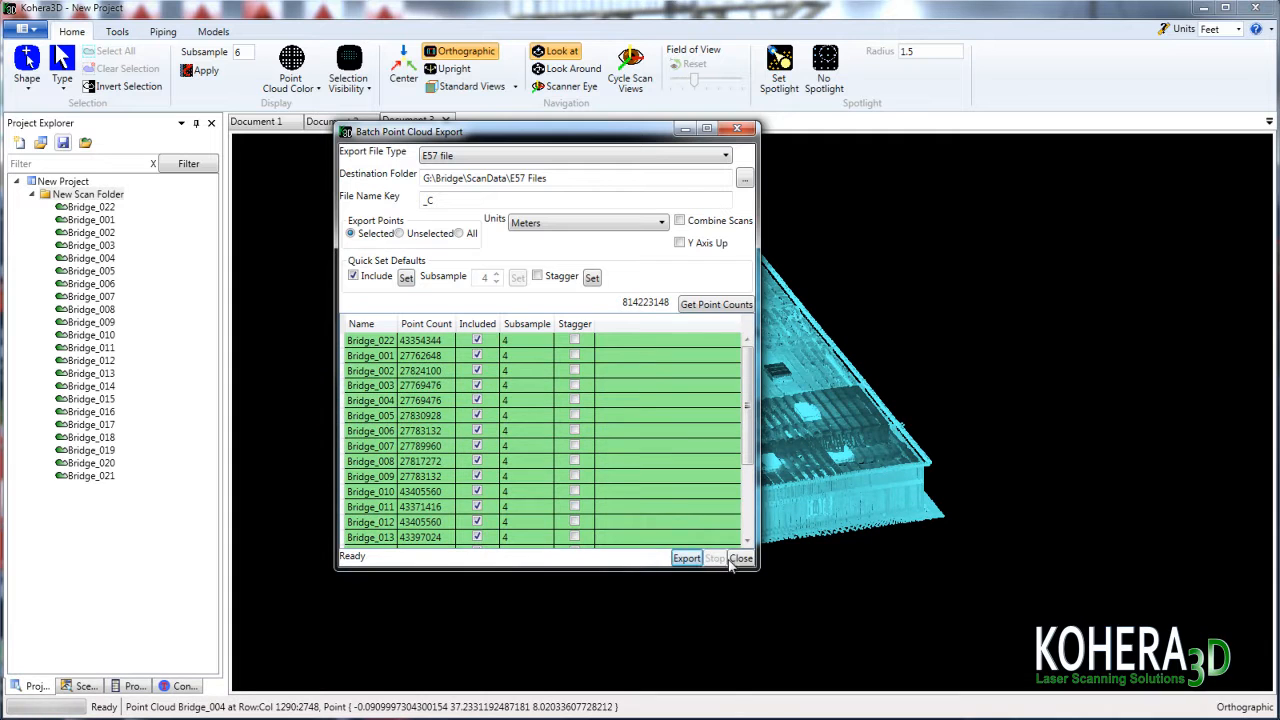
{"action": "left_click", "coordinate": [742, 556]}
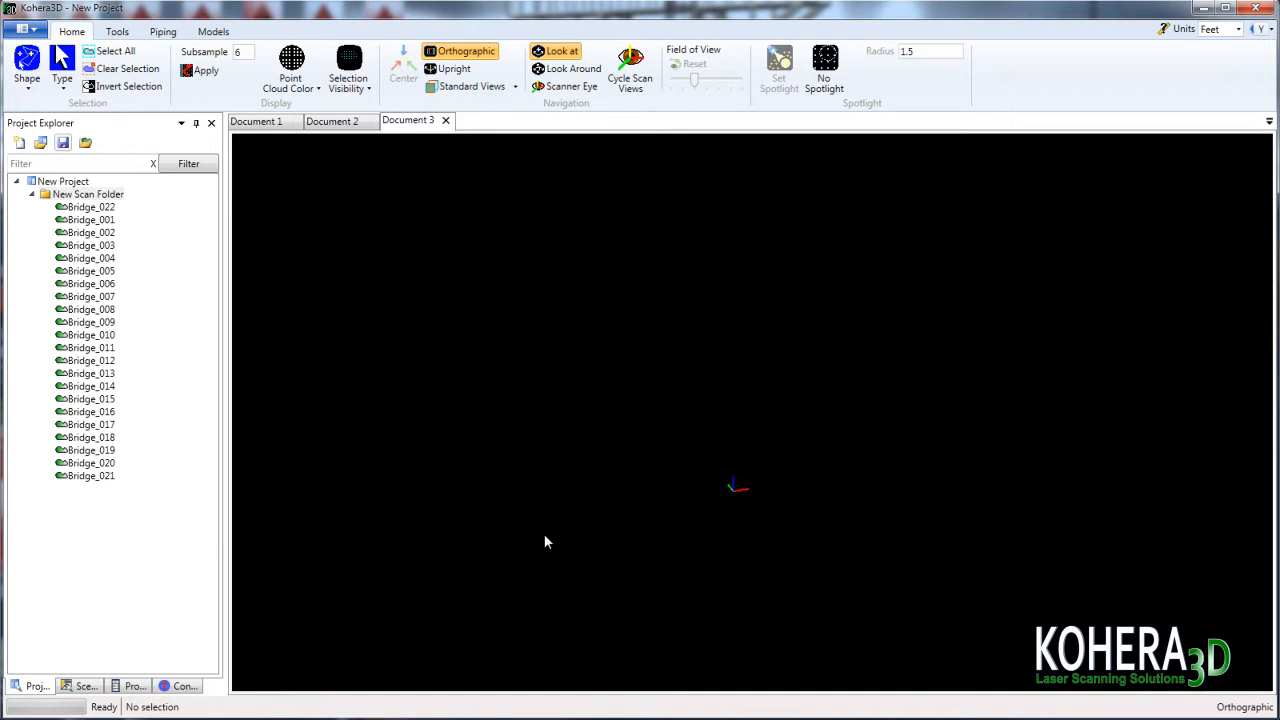
Remove all the original Bridge scans from the project
{"action": "left_click", "coordinate": [90, 206]}
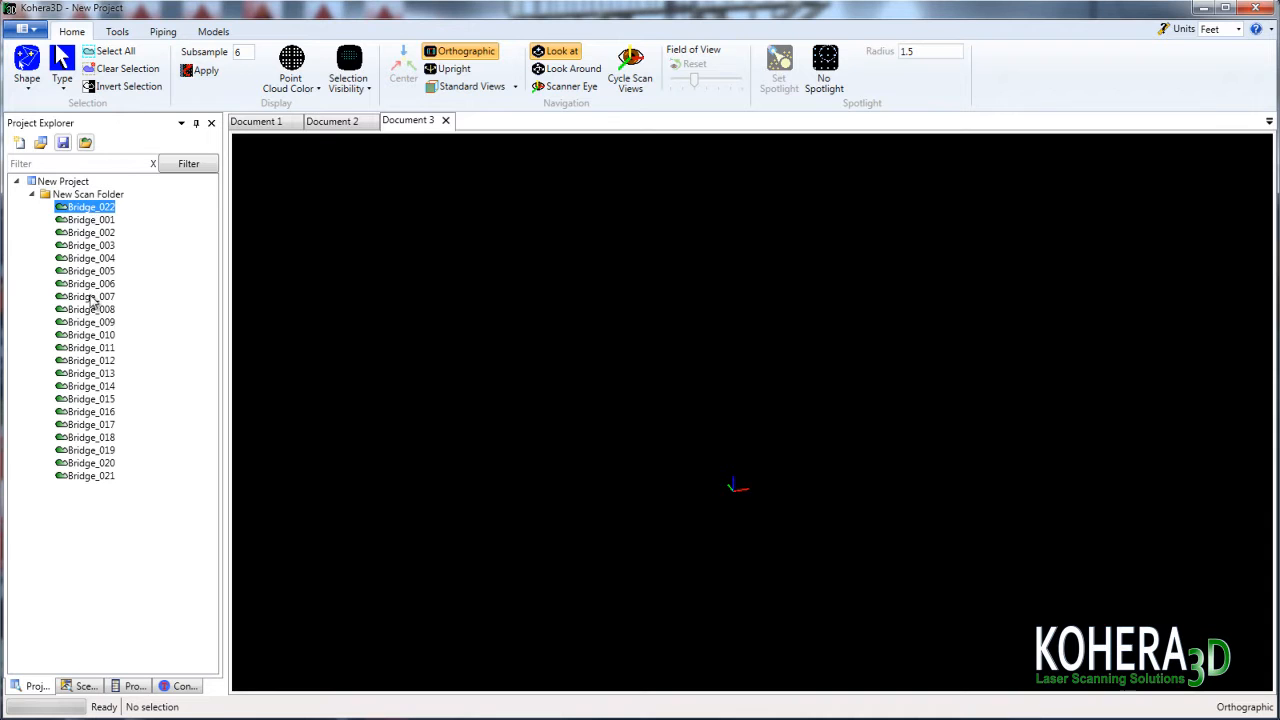
{"action": "right_click", "coordinate": [84, 476]}
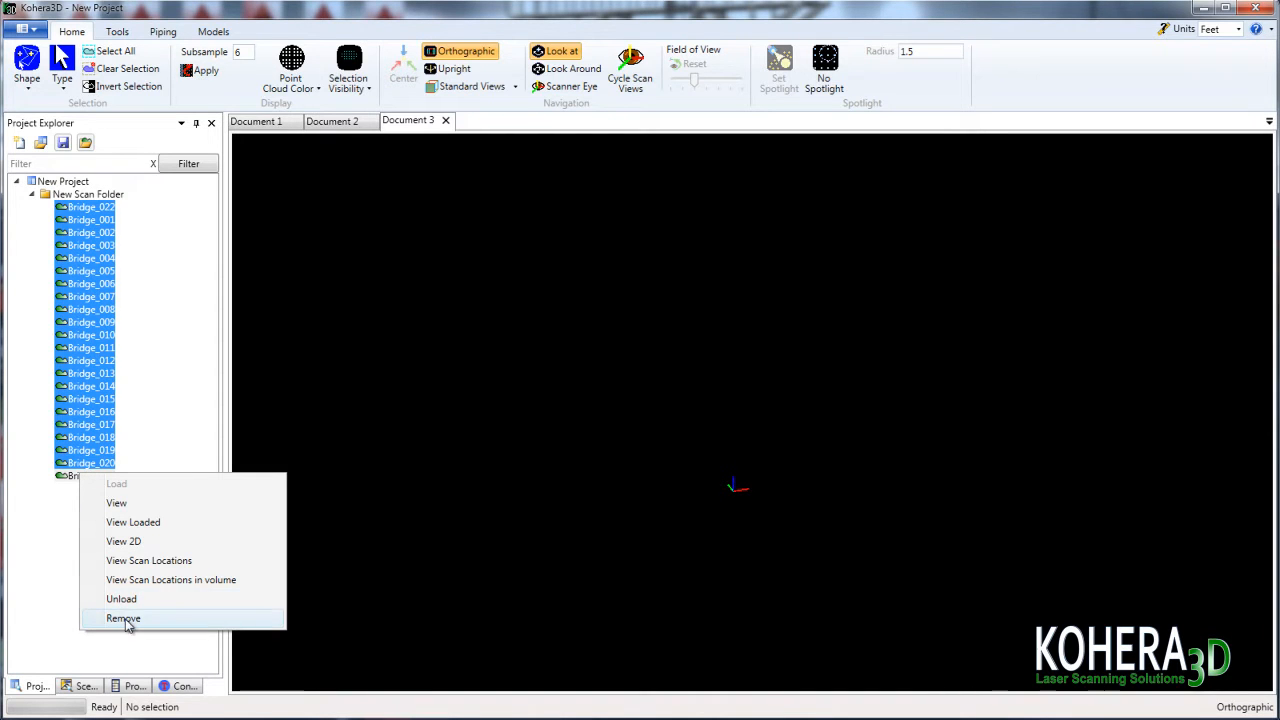
{"action": "left_click", "coordinate": [124, 618]}
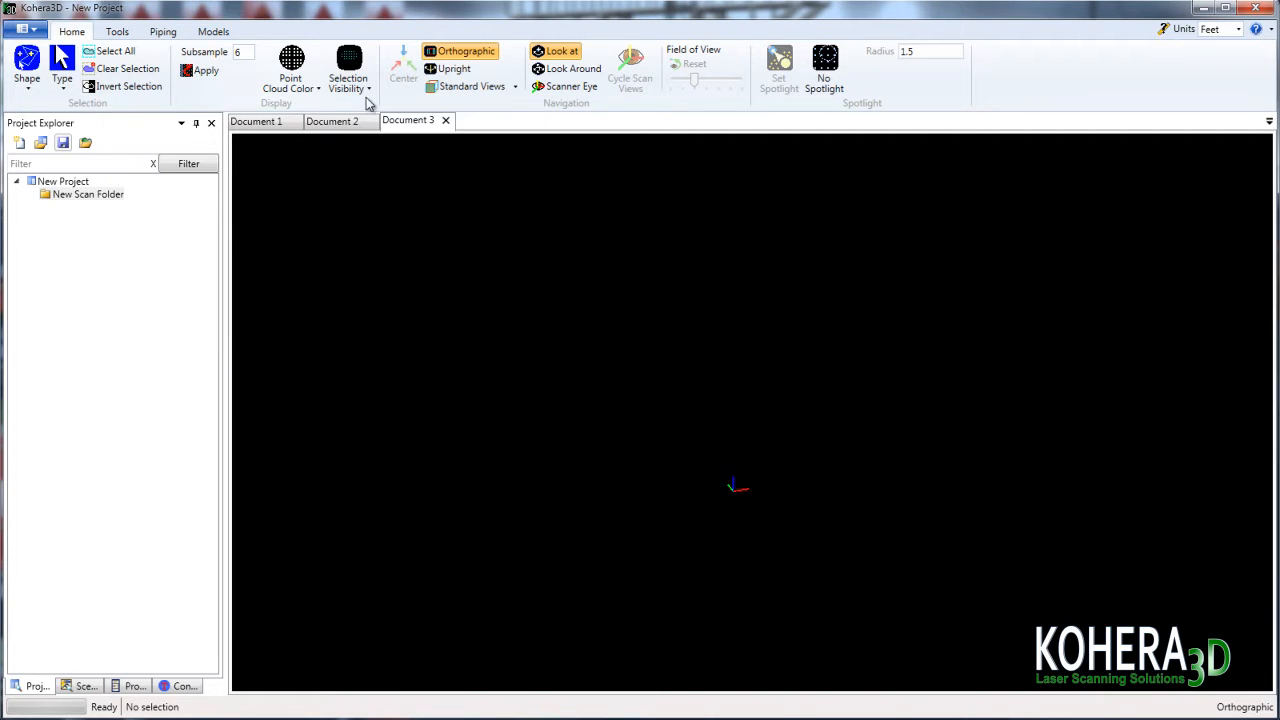
{"action": "mouse_move", "coordinate": [92, 200]}
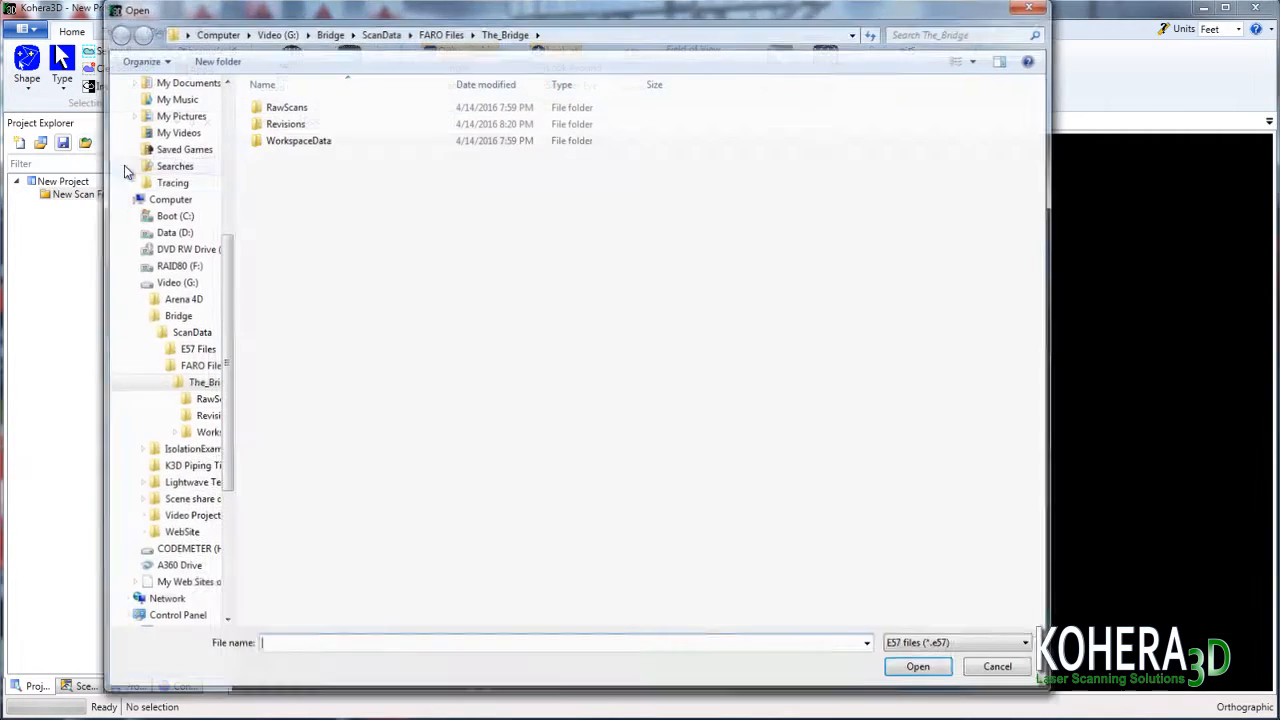
Browse to ScanData\E57 Files and choose all the exported _C E57 scans for import
{"action": "left_click", "coordinate": [440, 32]}
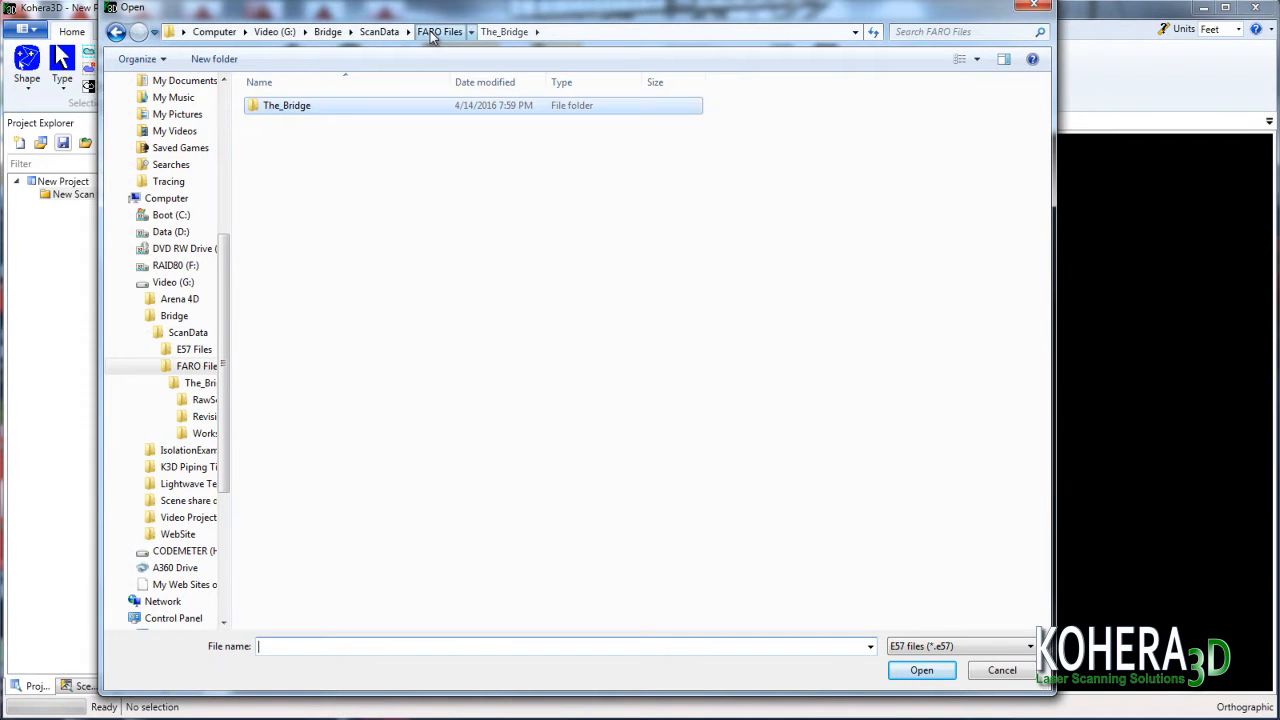
{"action": "left_click", "coordinate": [380, 32]}
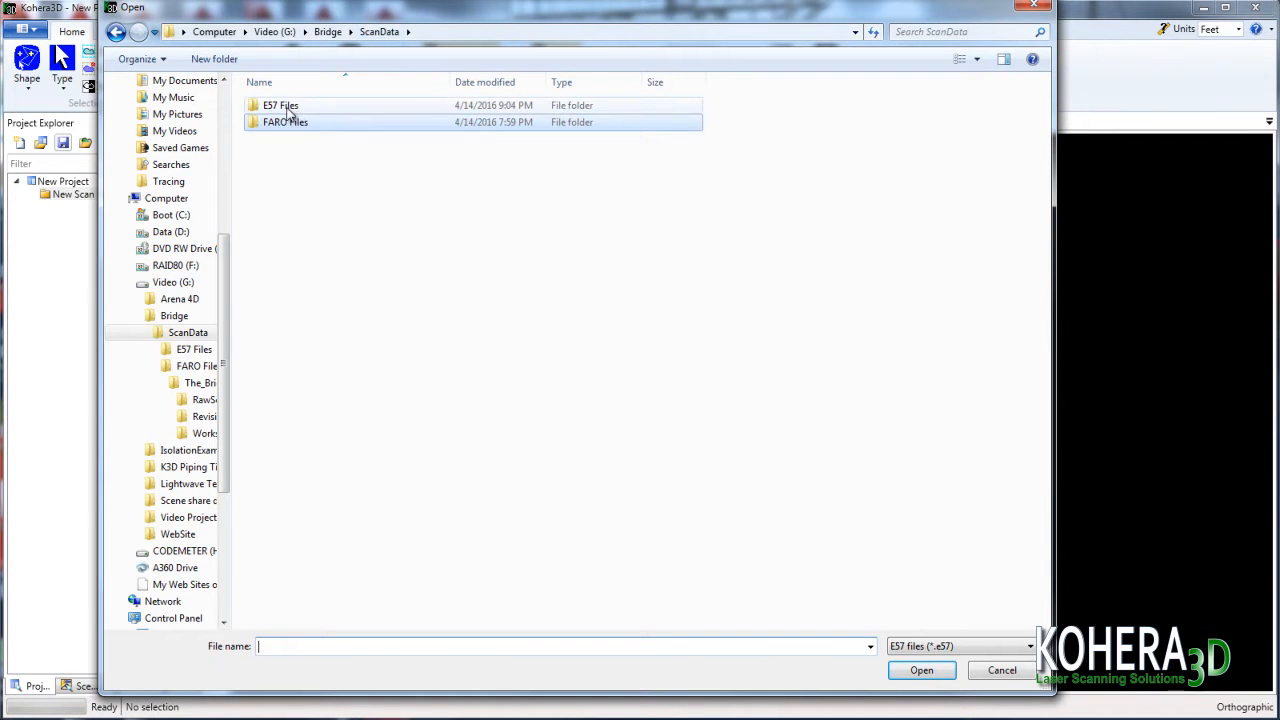
{"action": "double_click", "coordinate": [280, 104]}
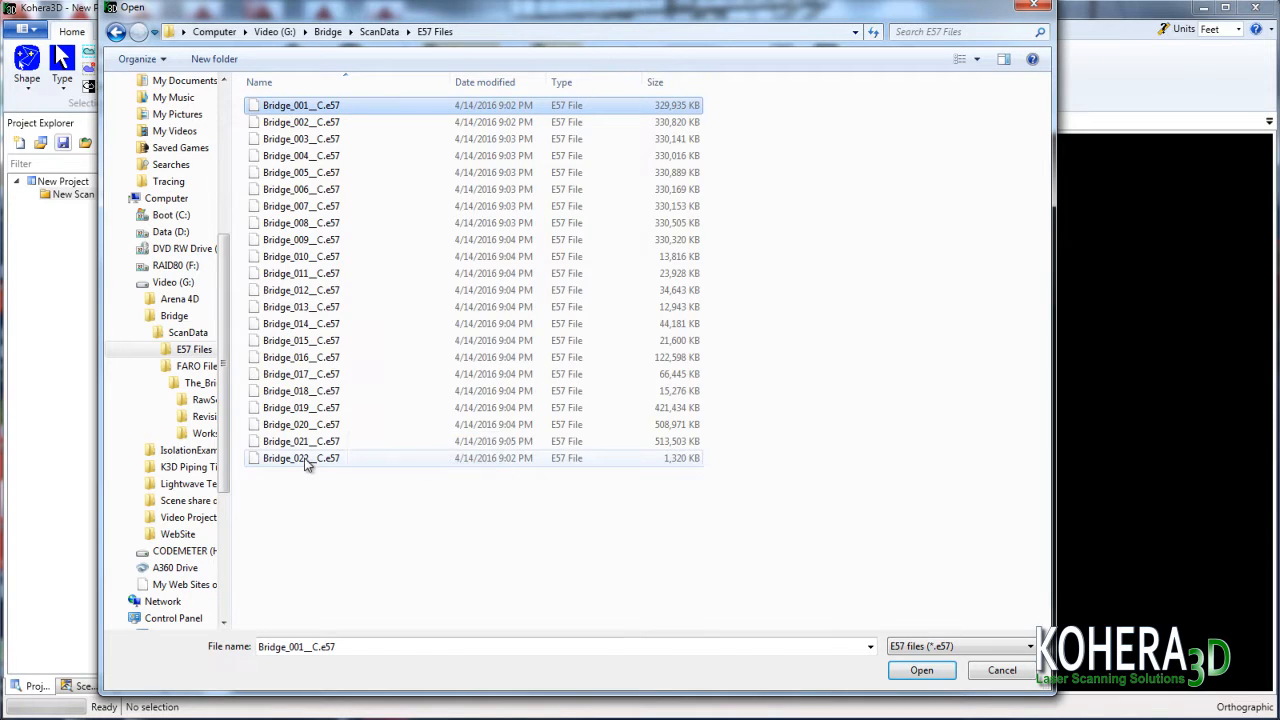
{"action": "left_click", "coordinate": [920, 670]}
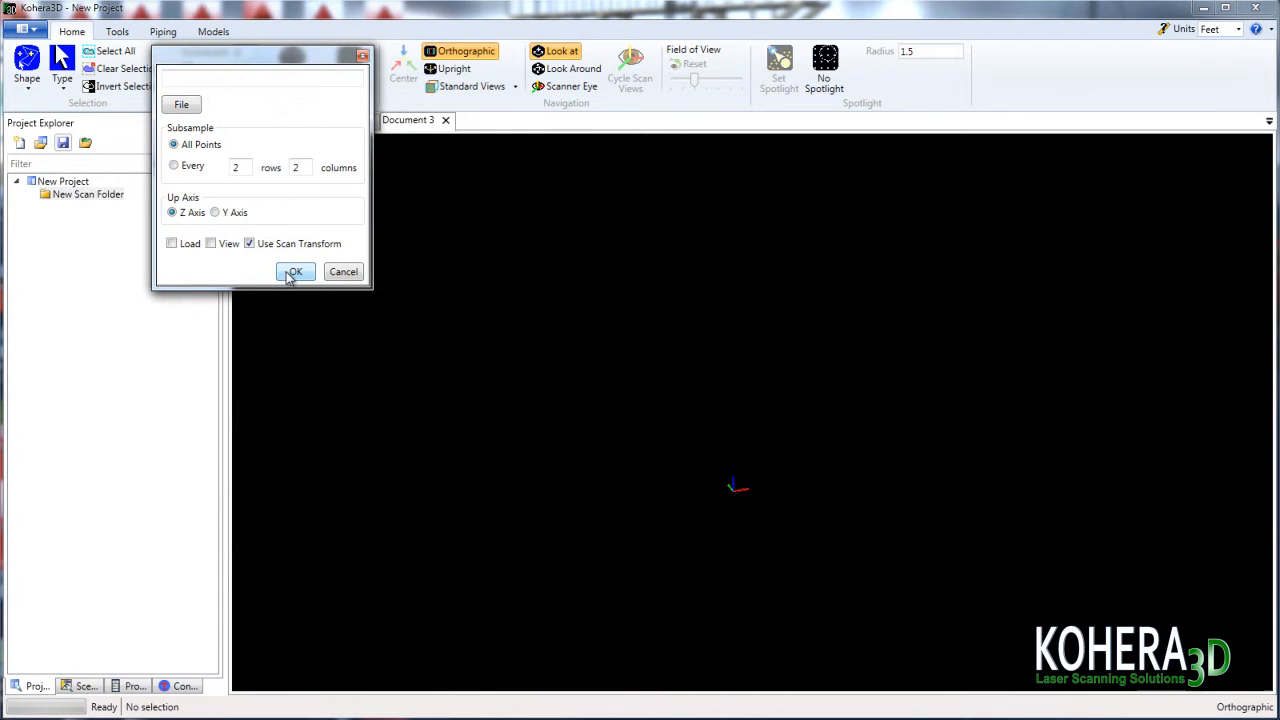
Load the _C building-only scans and view the isolated building in perspective
{"action": "left_click", "coordinate": [294, 272]}
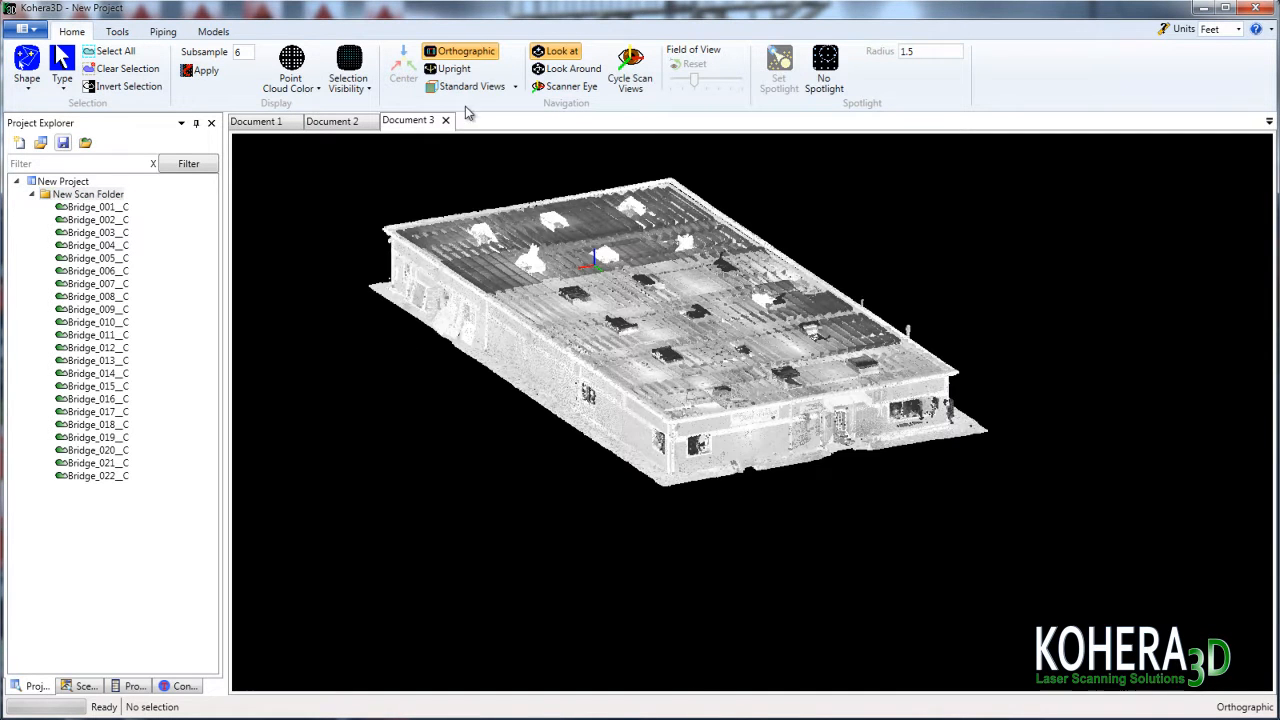
{"action": "left_click", "coordinate": [460, 52]}
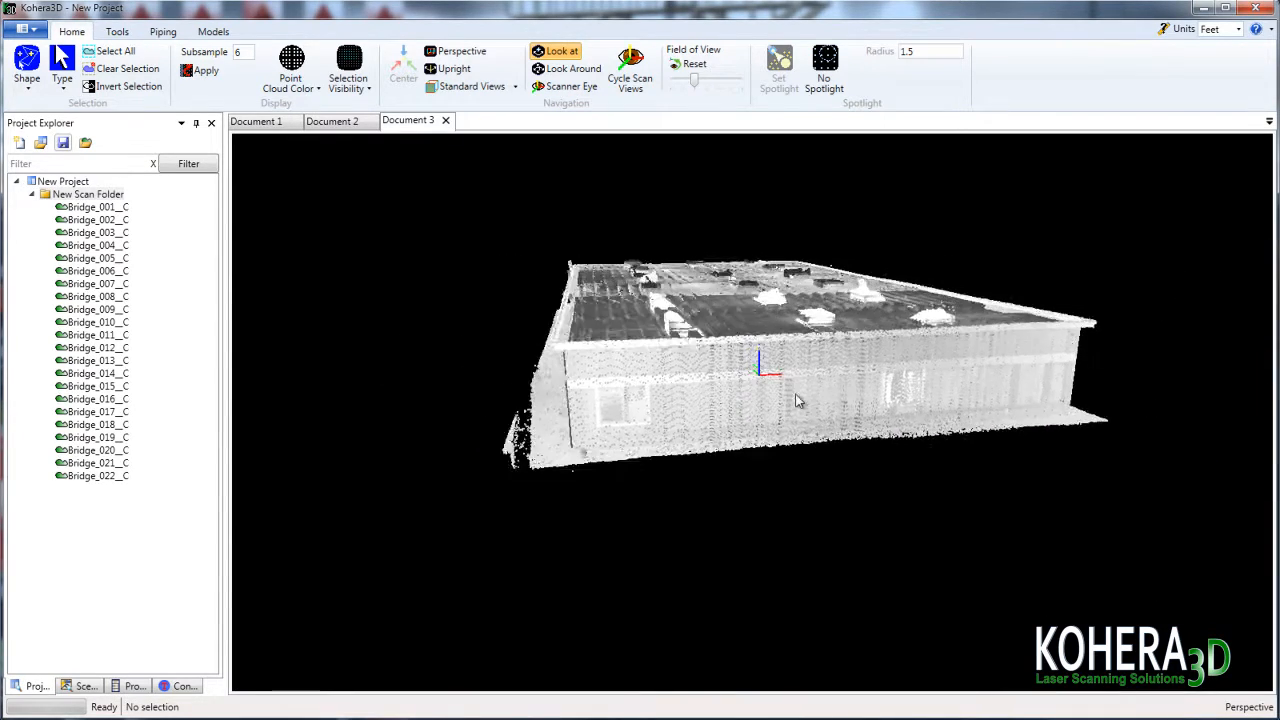
{"action": "left_click_drag", "start_coordinate": [798, 400], "coordinate": [912, 452]}
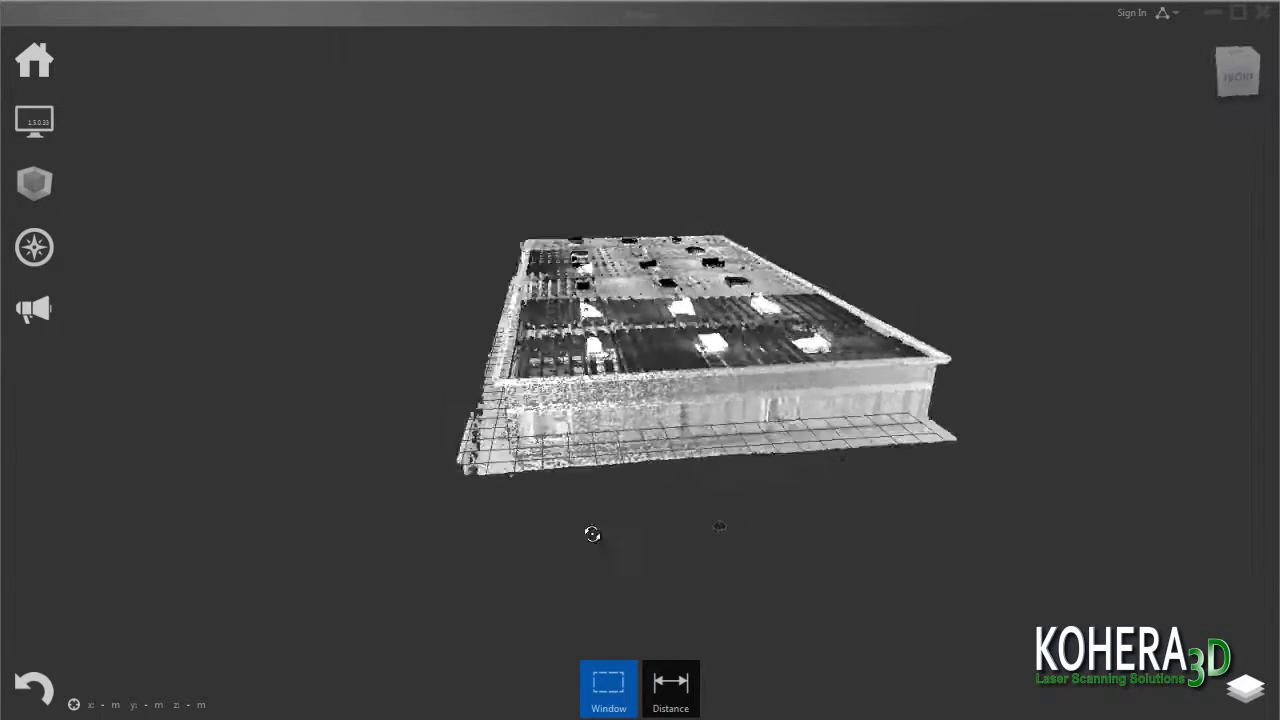
Orbit the cleaned bridge building point cloud in ReCap to view its roof structure
{"action": "left_click_drag", "start_coordinate": [592, 534], "coordinate": [824, 610]}
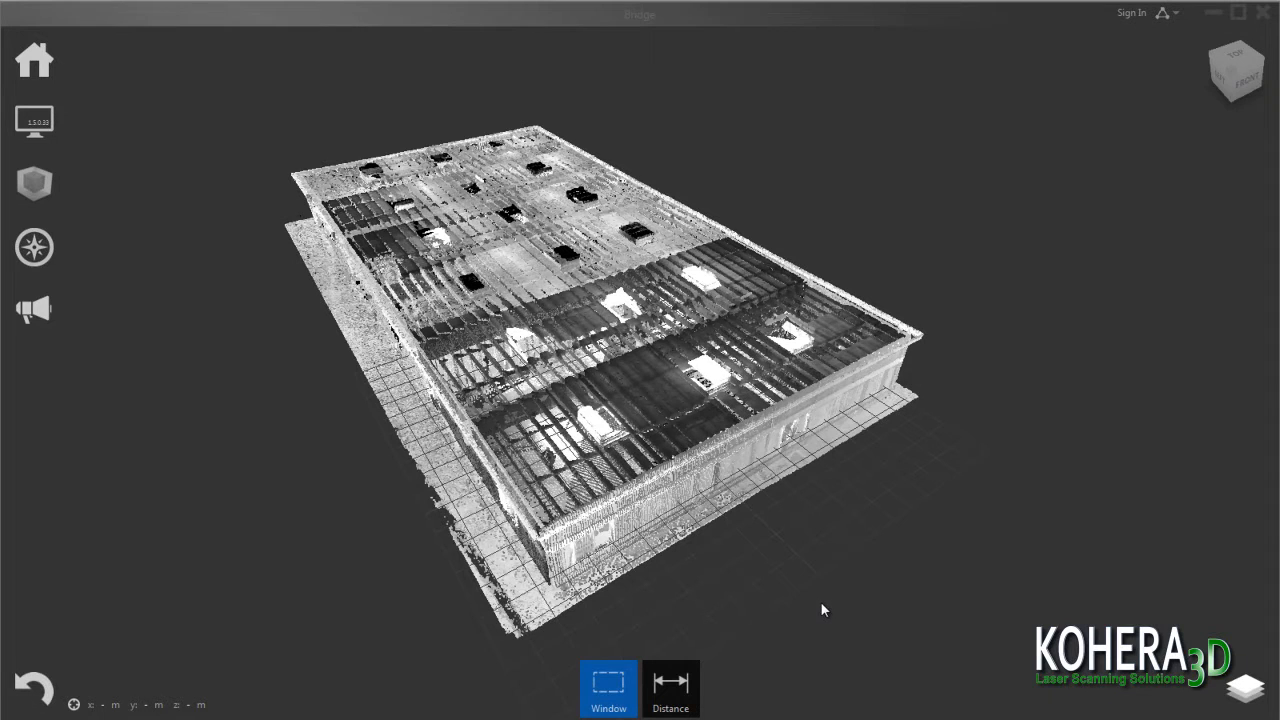